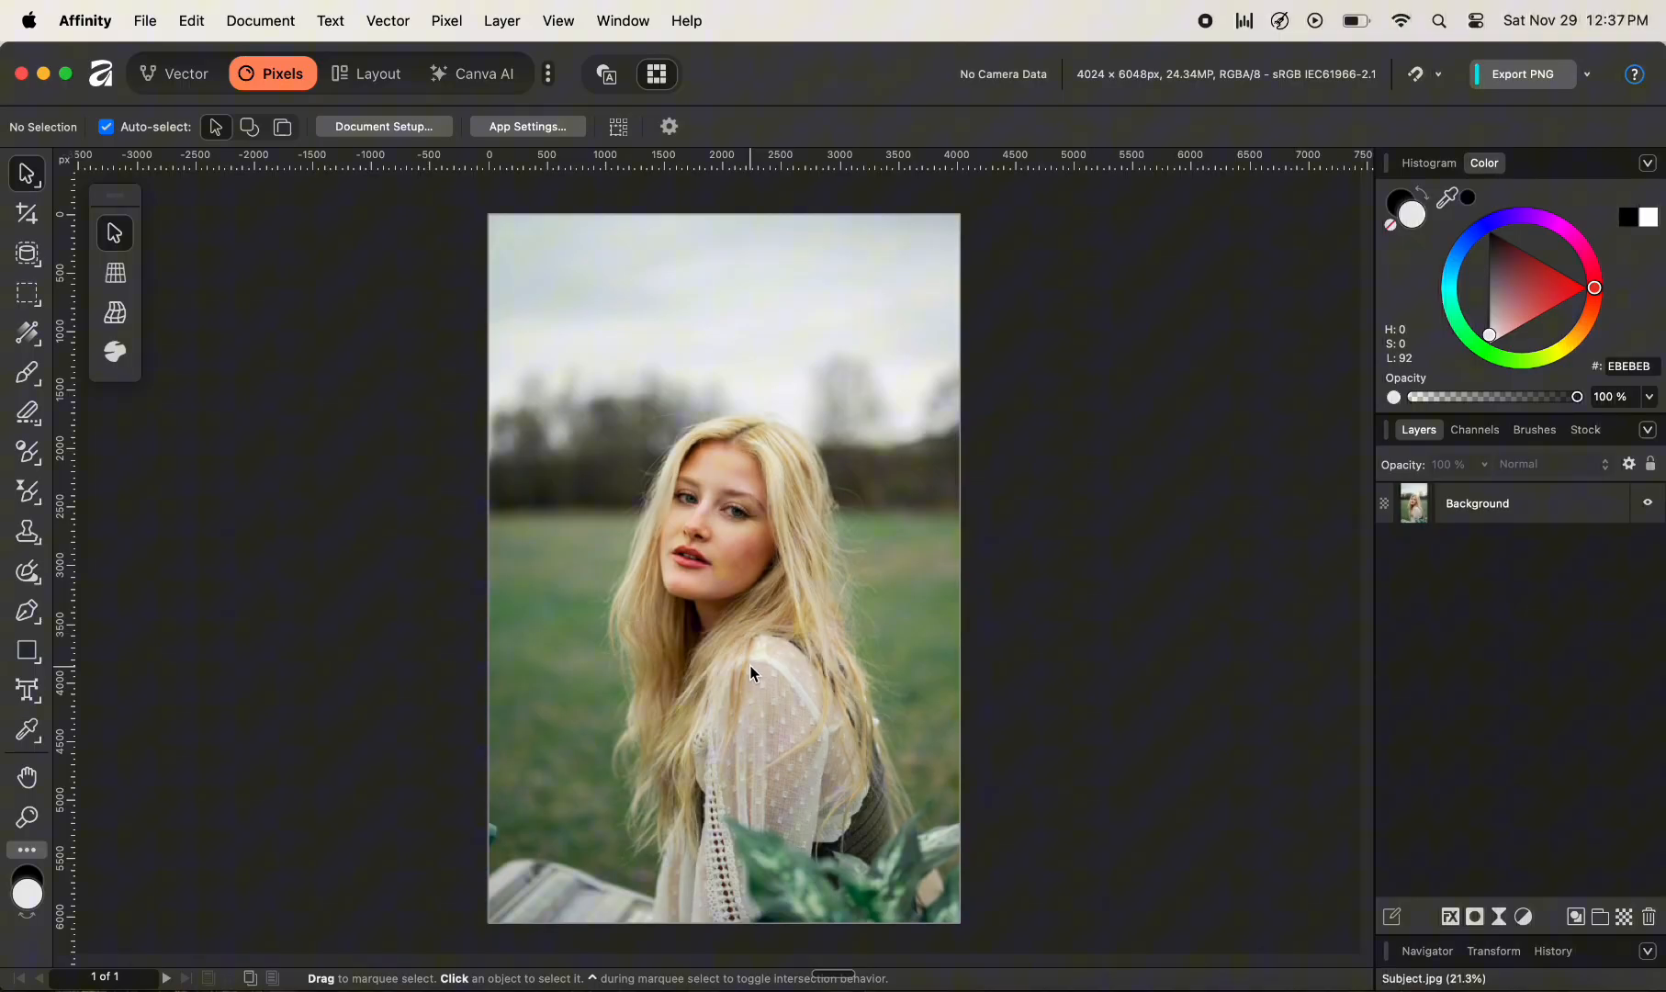
{"action": "mouse_move", "coordinate": [506, 238]}
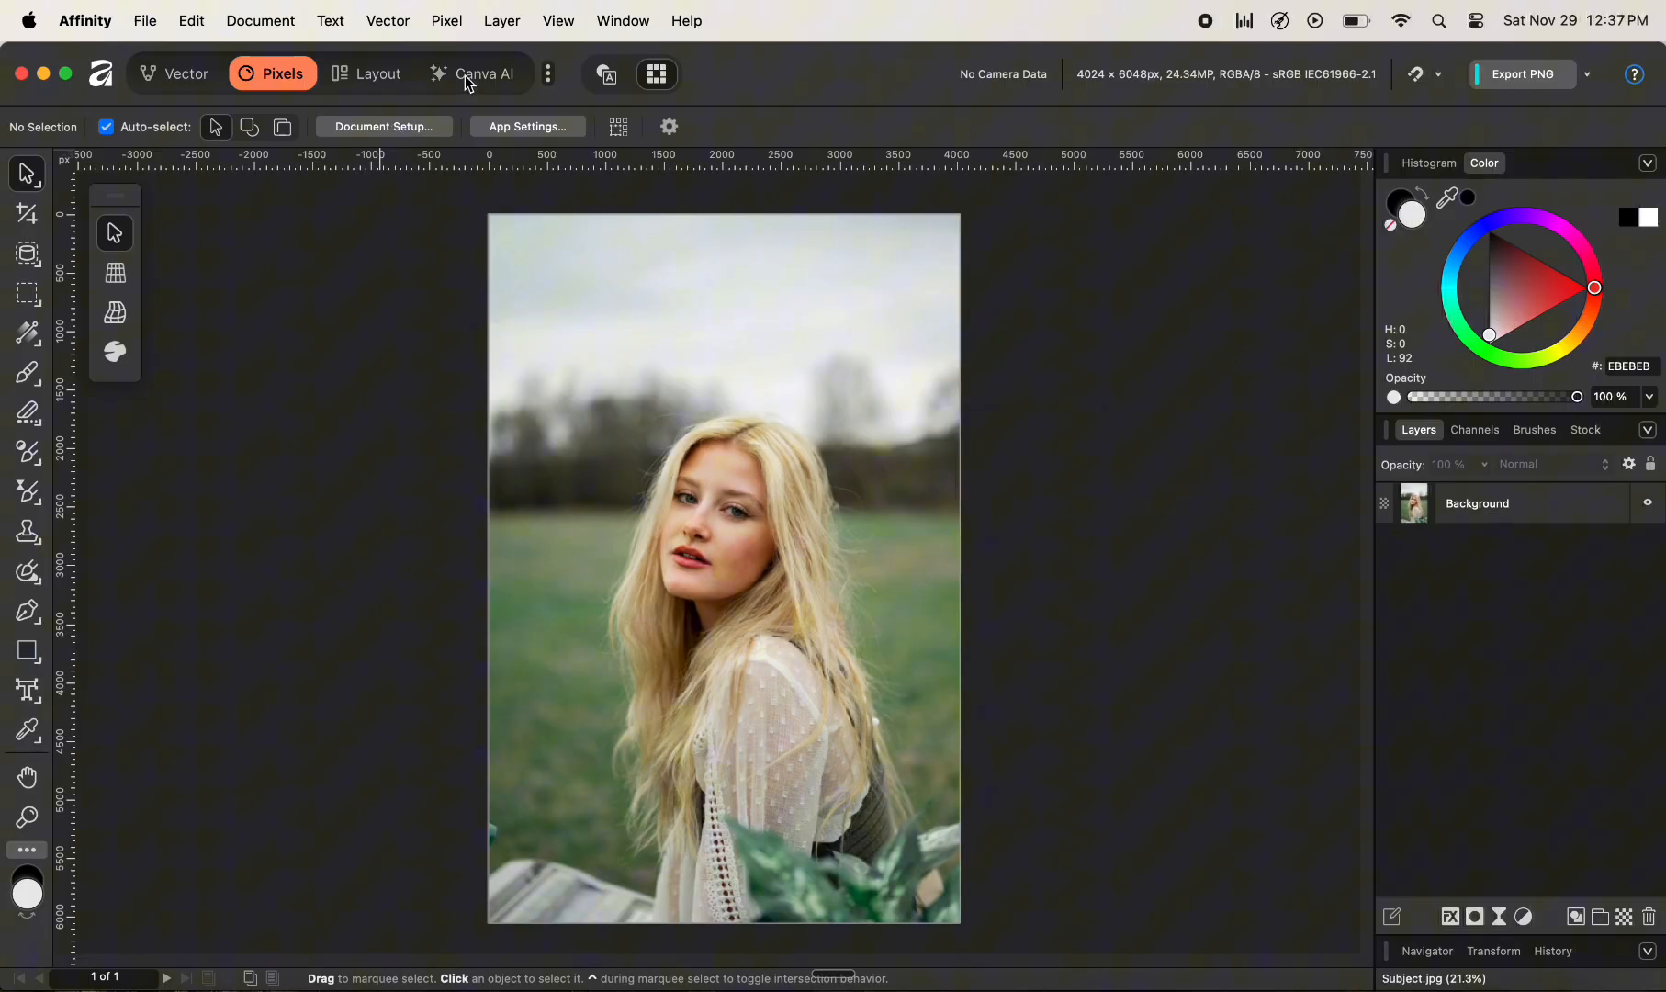
- Switch to the Canva AI persona to show its image generation panel
{"action": "left_click", "coordinate": [480, 73]}
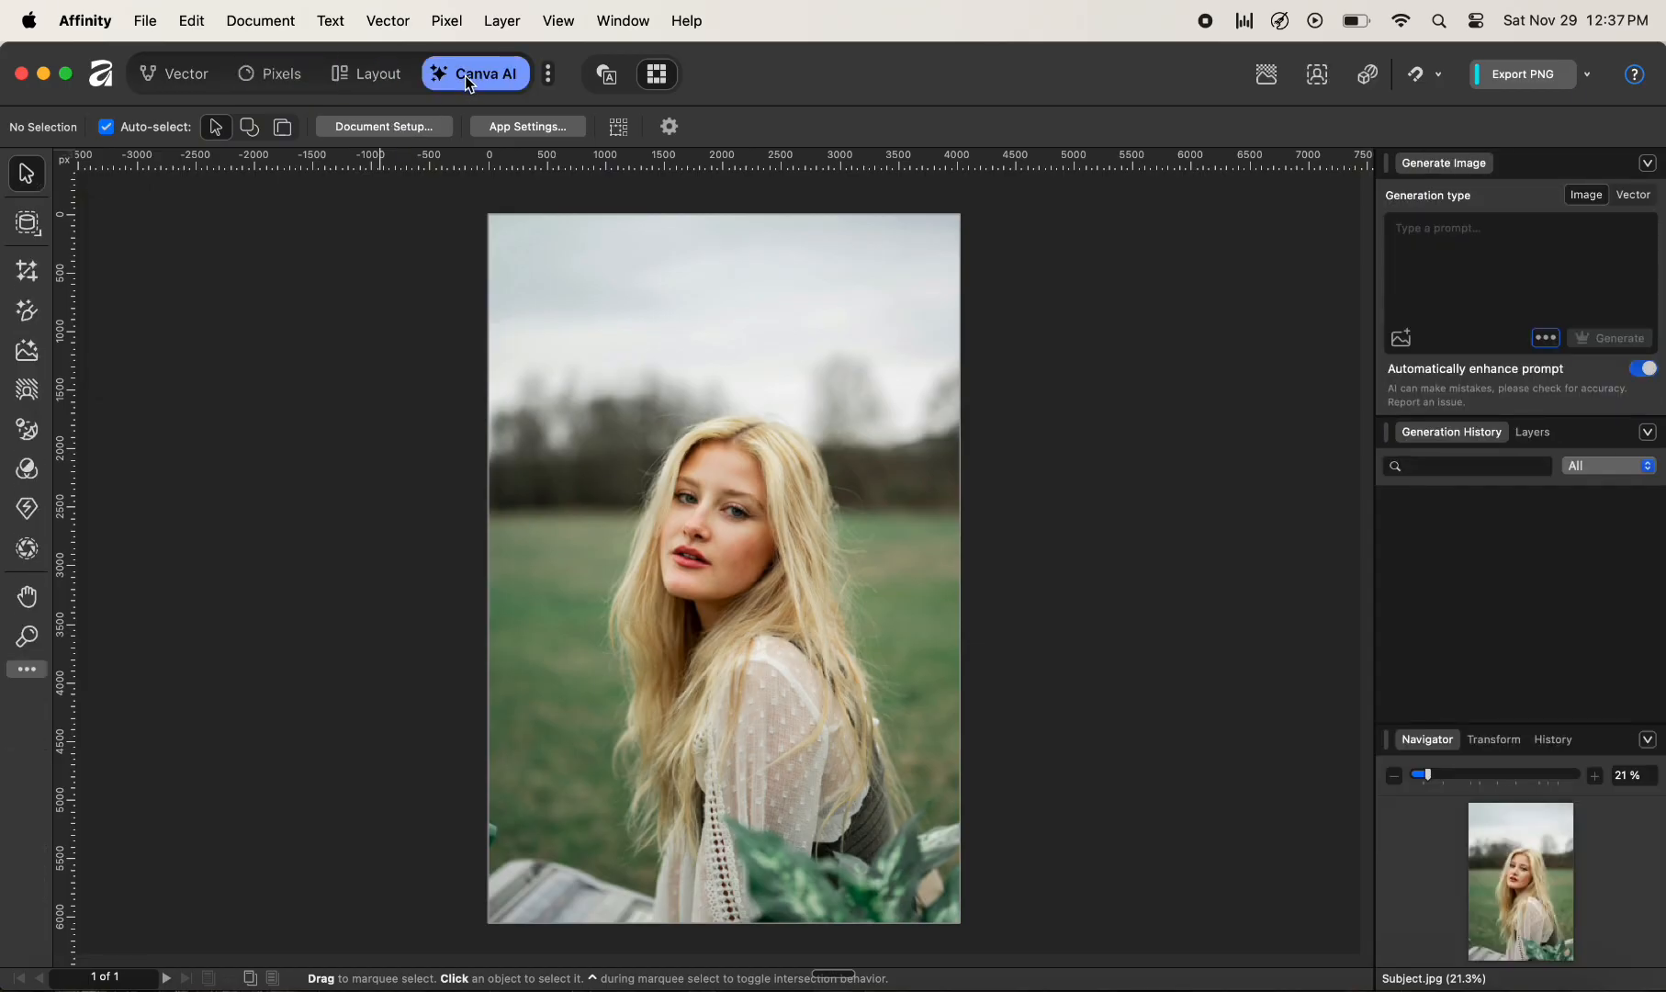
{"action": "mouse_move", "coordinate": [480, 75]}
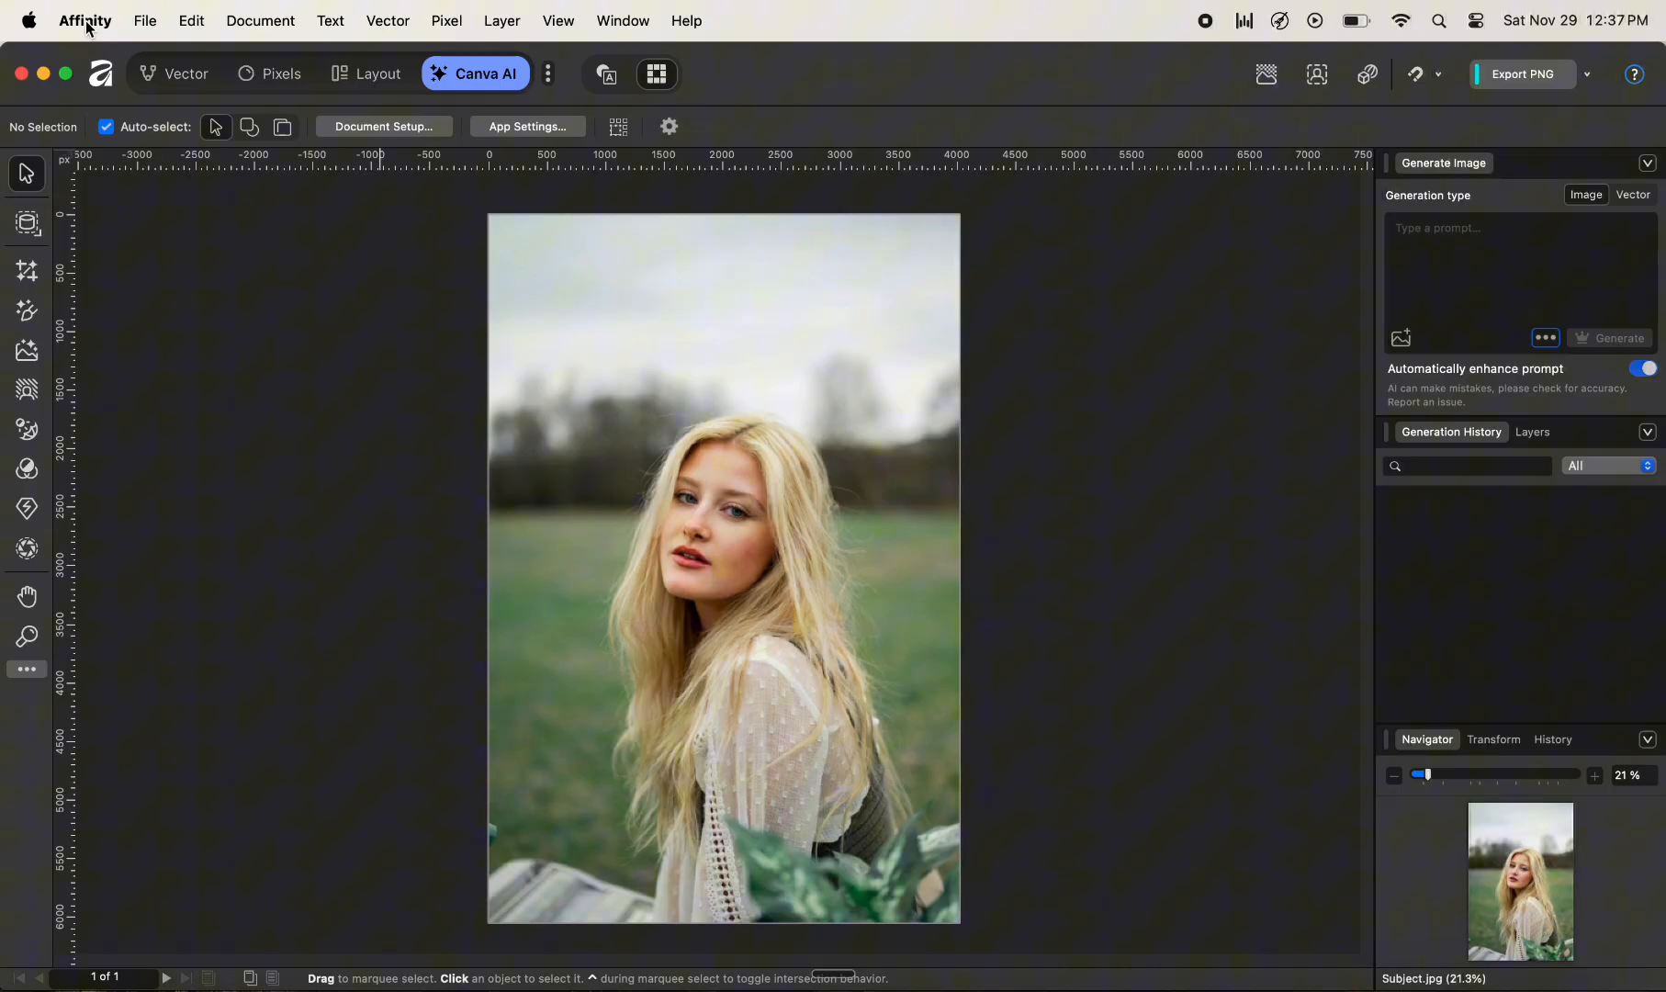
- Open Affinity Settings on the Machine Learning Models page
{"action": "left_click", "coordinate": [85, 20]}
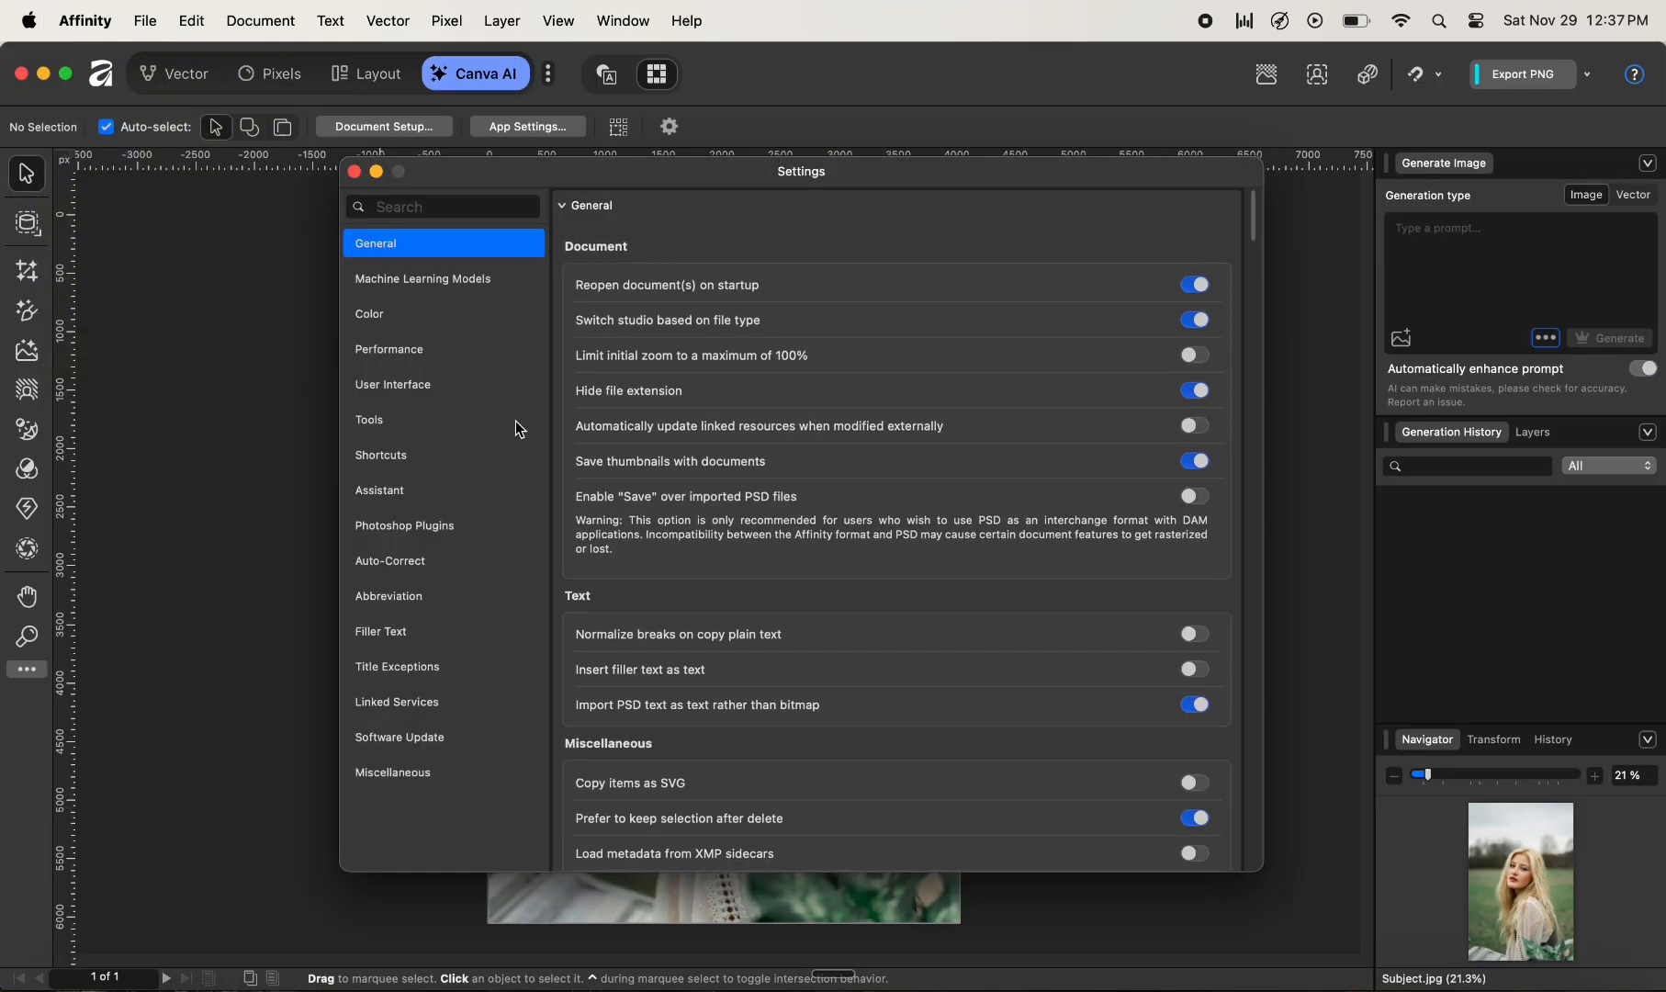
{"action": "mouse_move", "coordinate": [461, 290]}
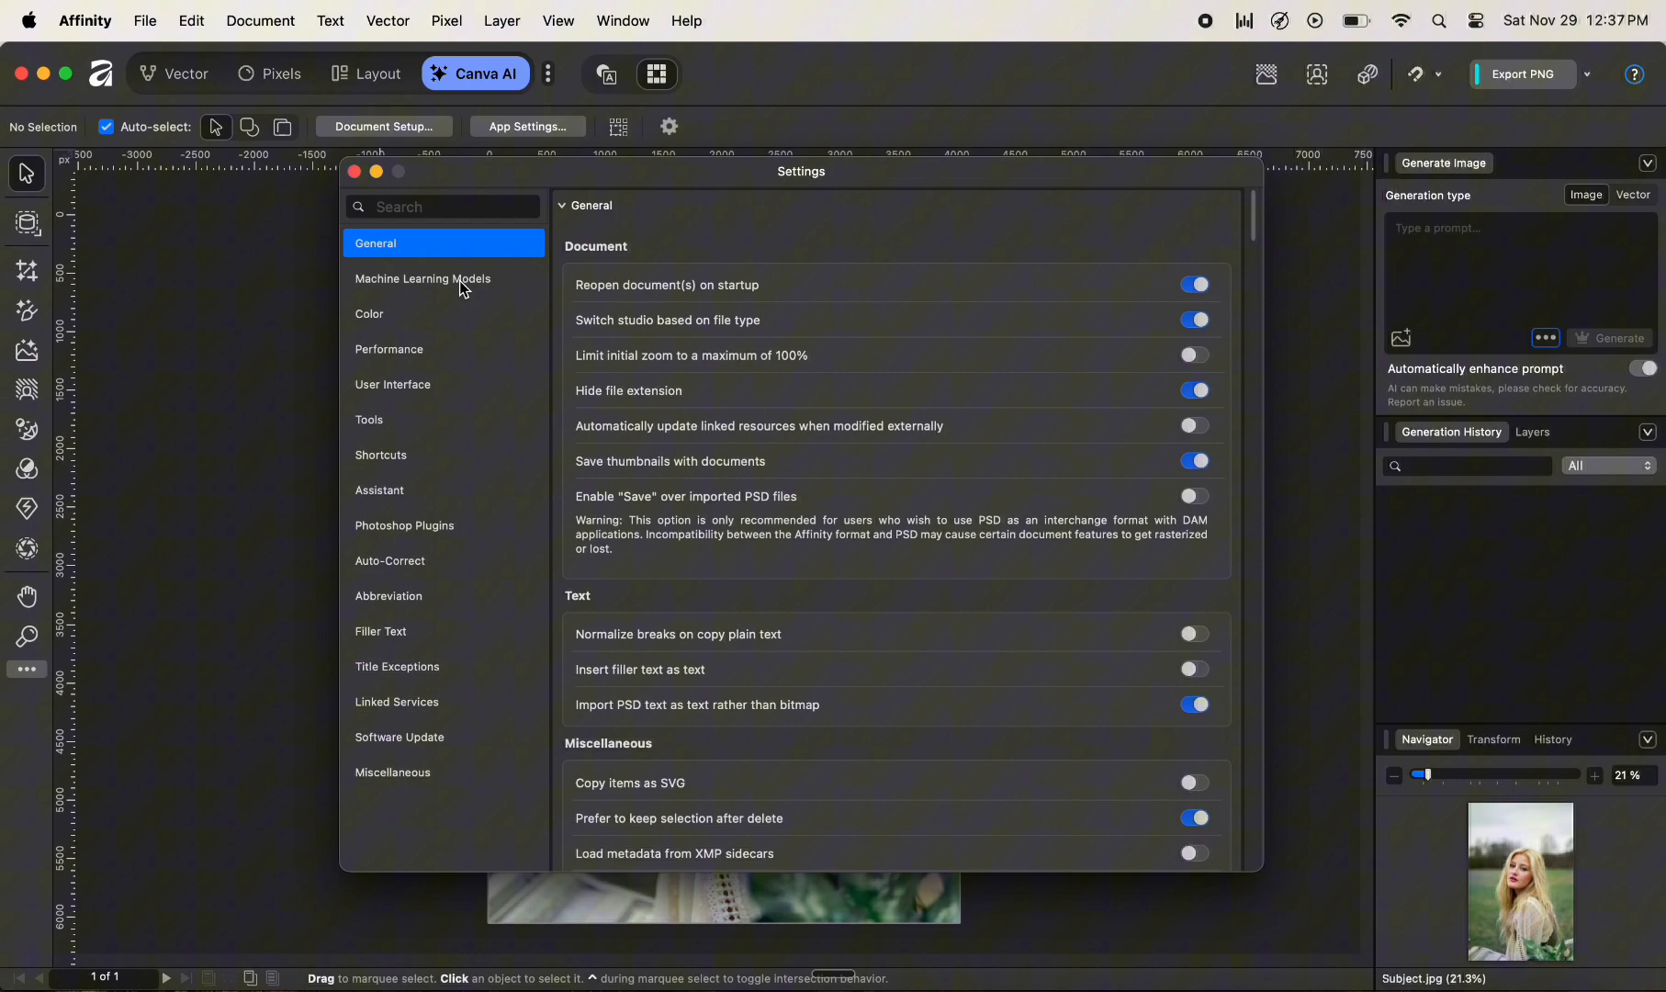
{"action": "left_click", "coordinate": [422, 278]}
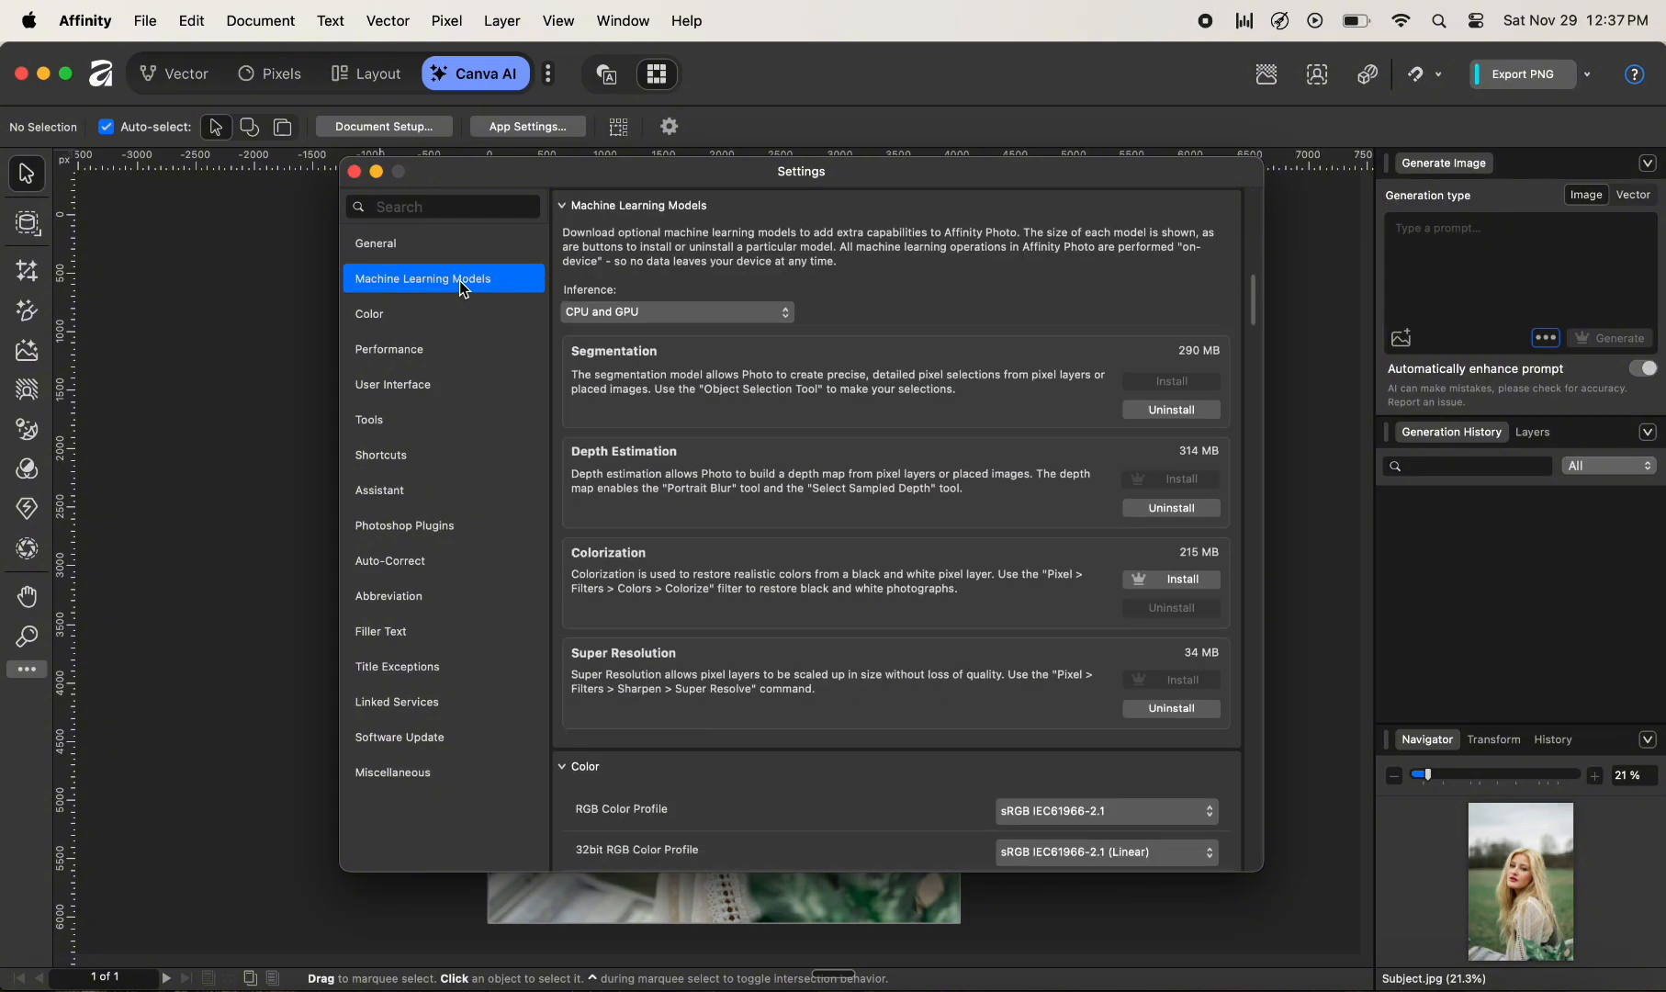
{"action": "mouse_move", "coordinate": [819, 563]}
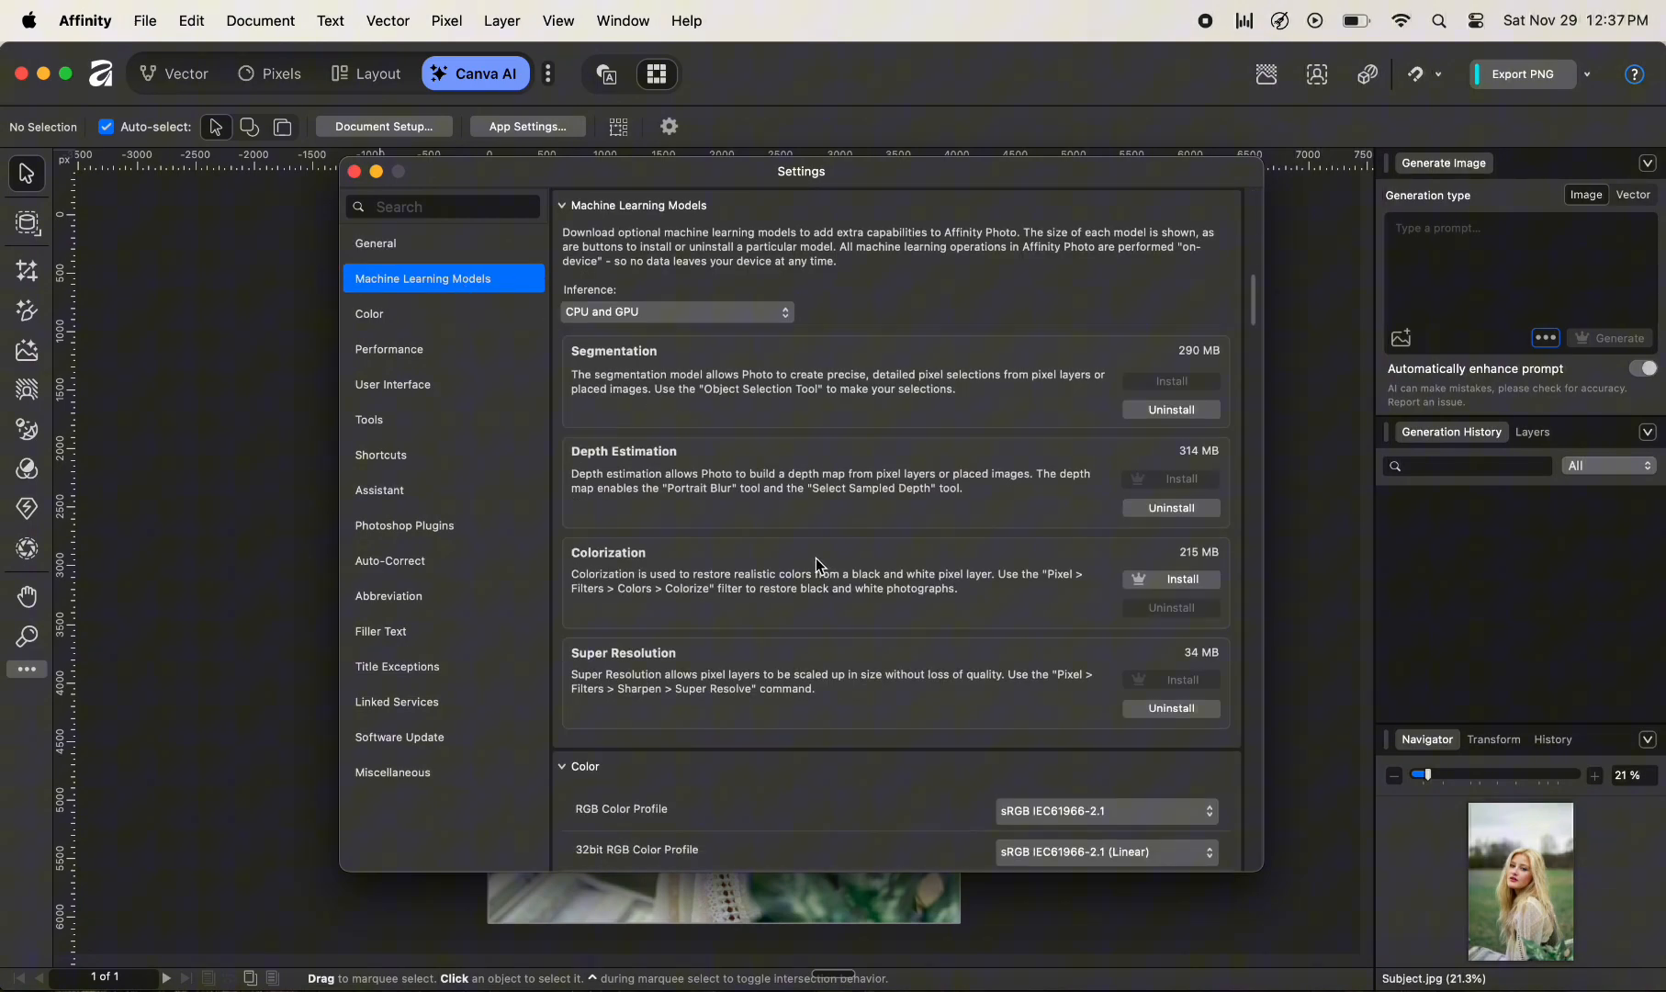
{"action": "mouse_move", "coordinate": [683, 674]}
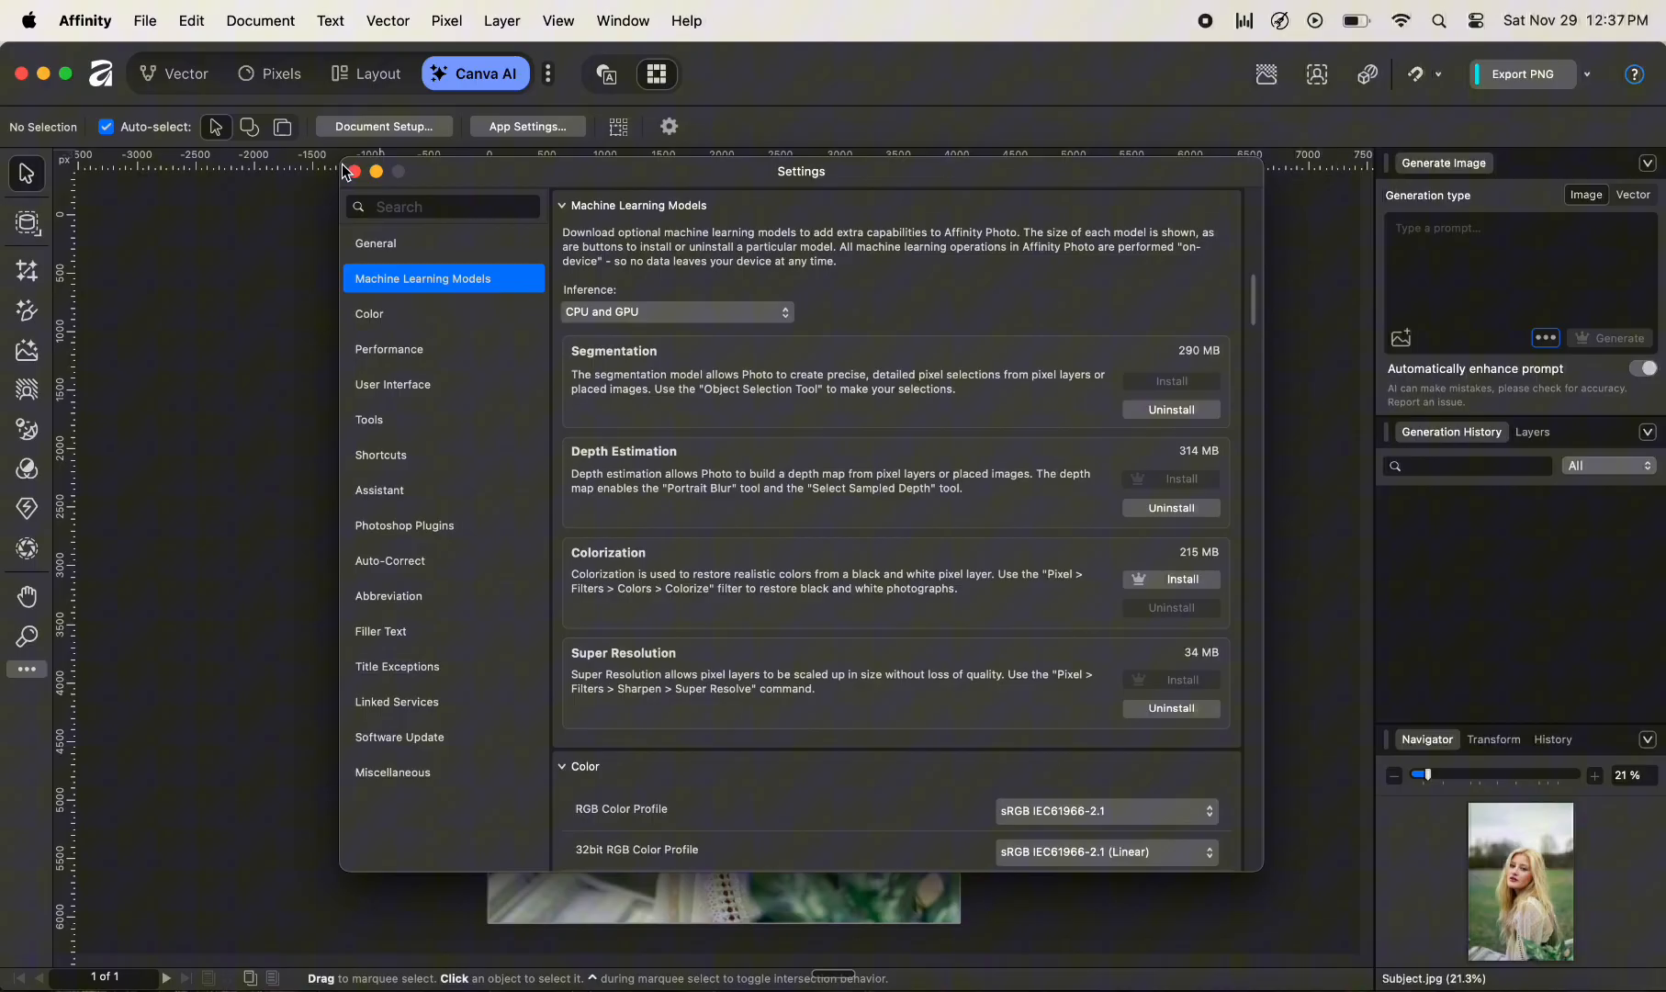
- Close Settings and select the portrait's Background pixel layer
{"action": "left_click", "coordinate": [353, 171]}
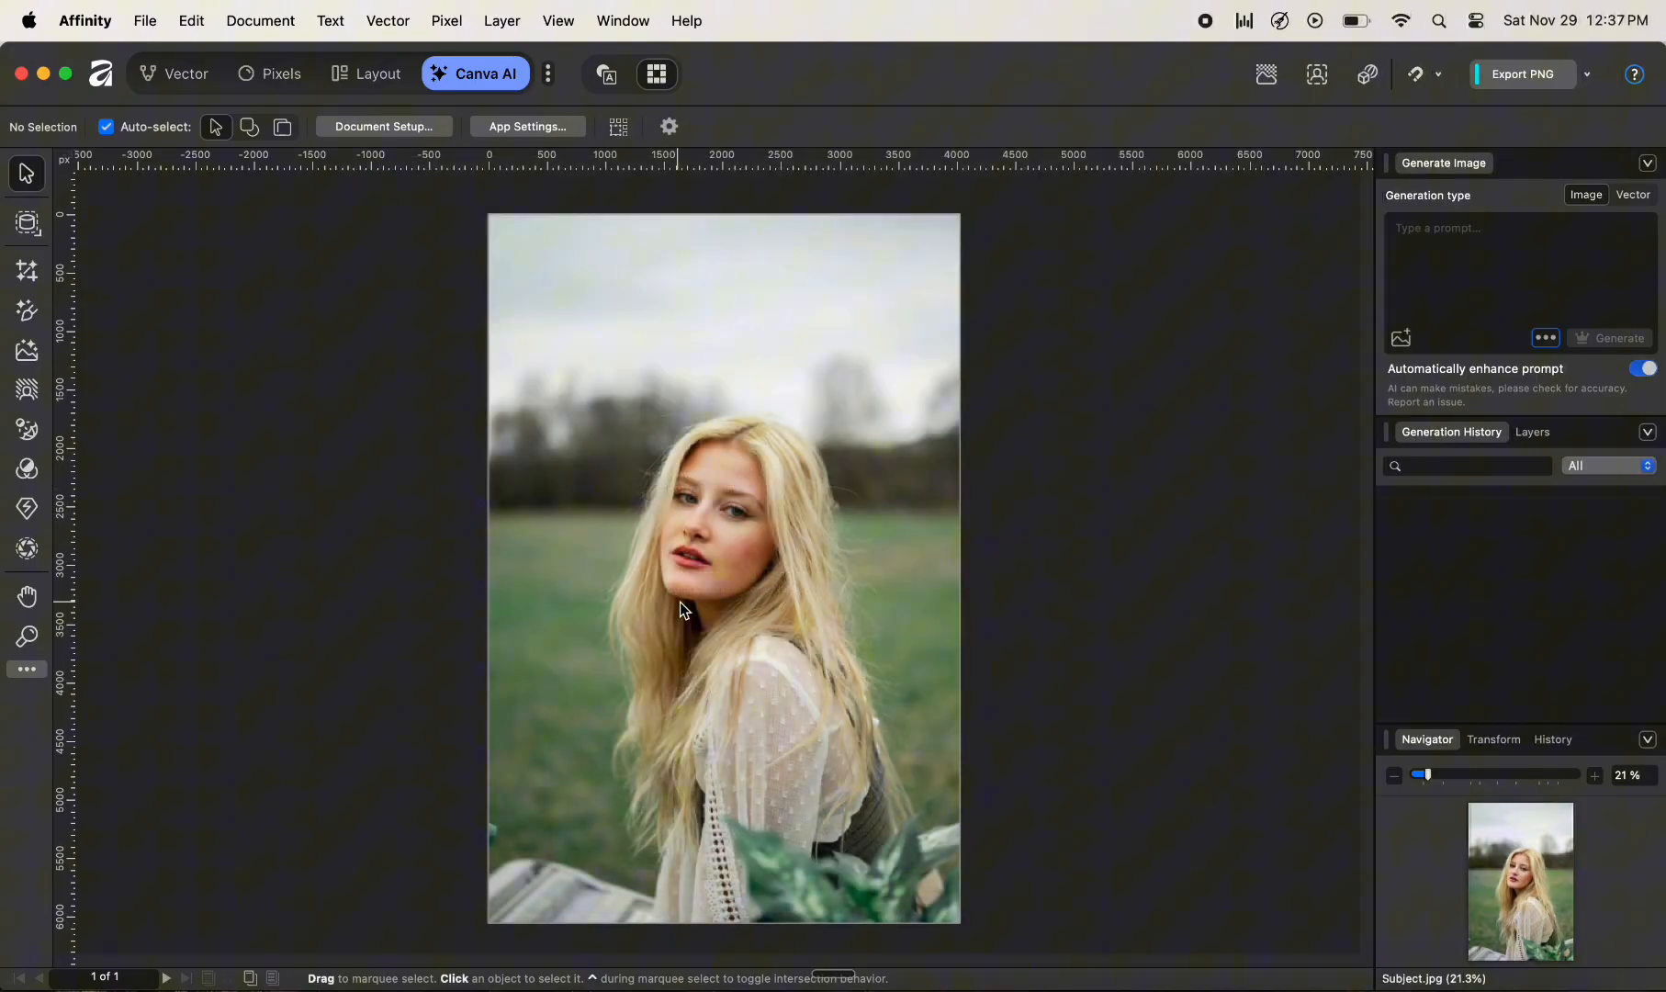
{"action": "left_click", "coordinate": [712, 609]}
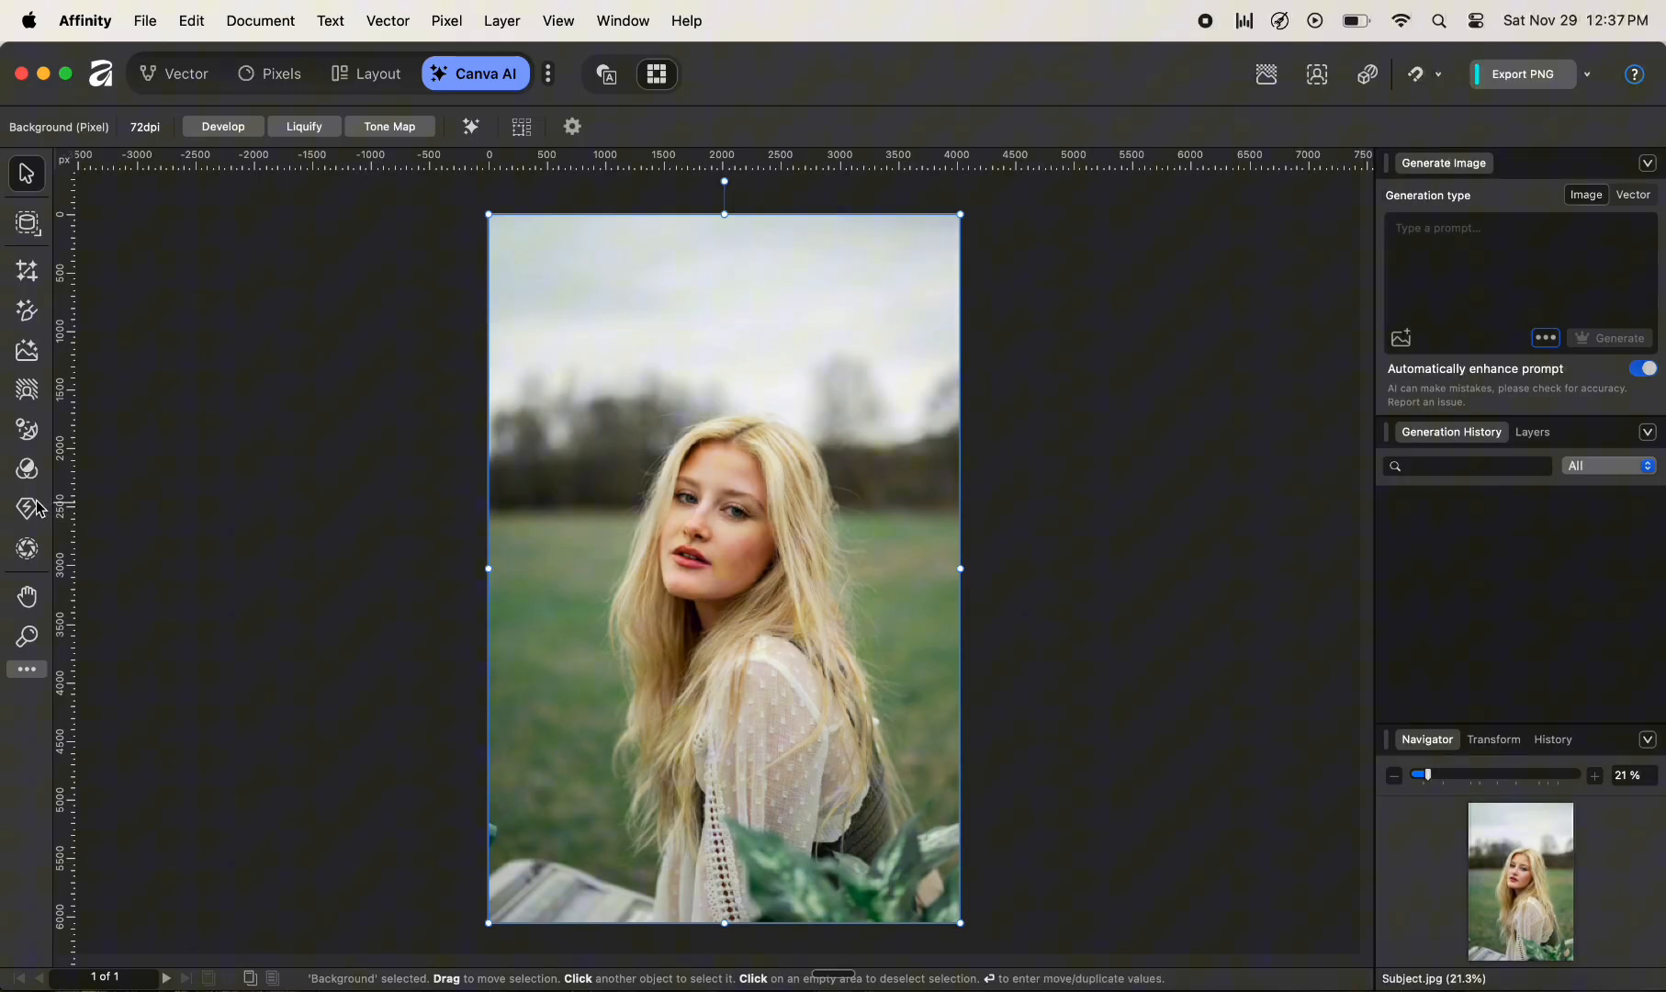
{"action": "mouse_move", "coordinate": [27, 510]}
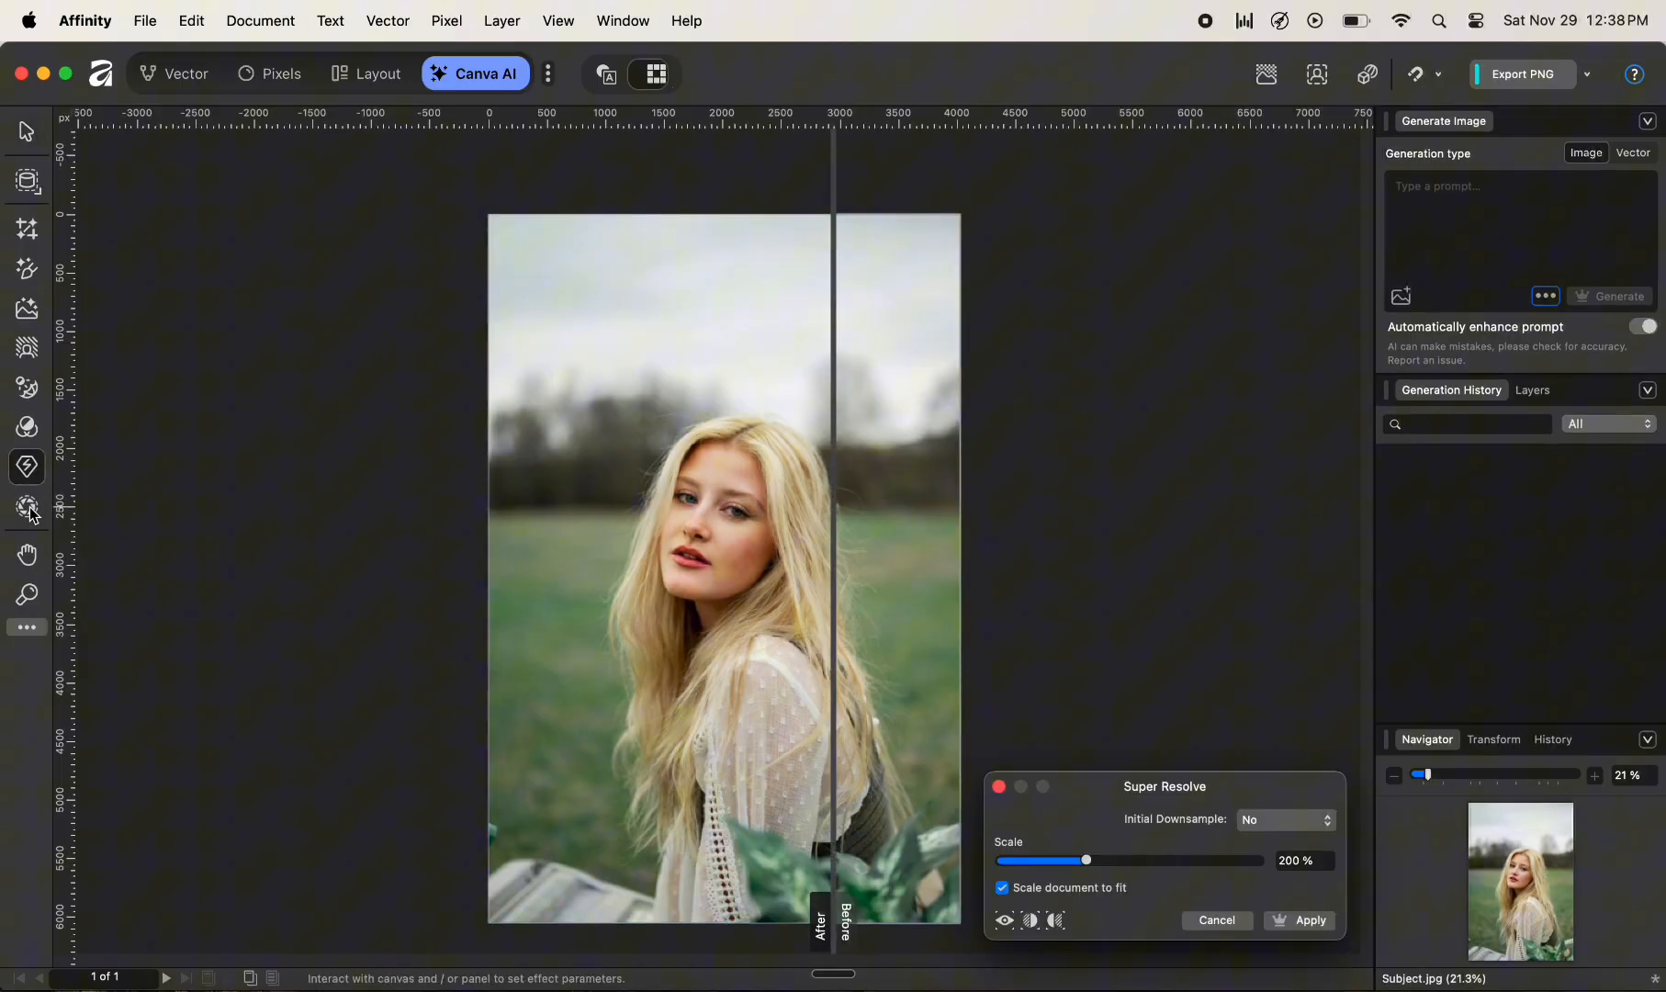
{"action": "left_click", "coordinate": [1309, 919]}
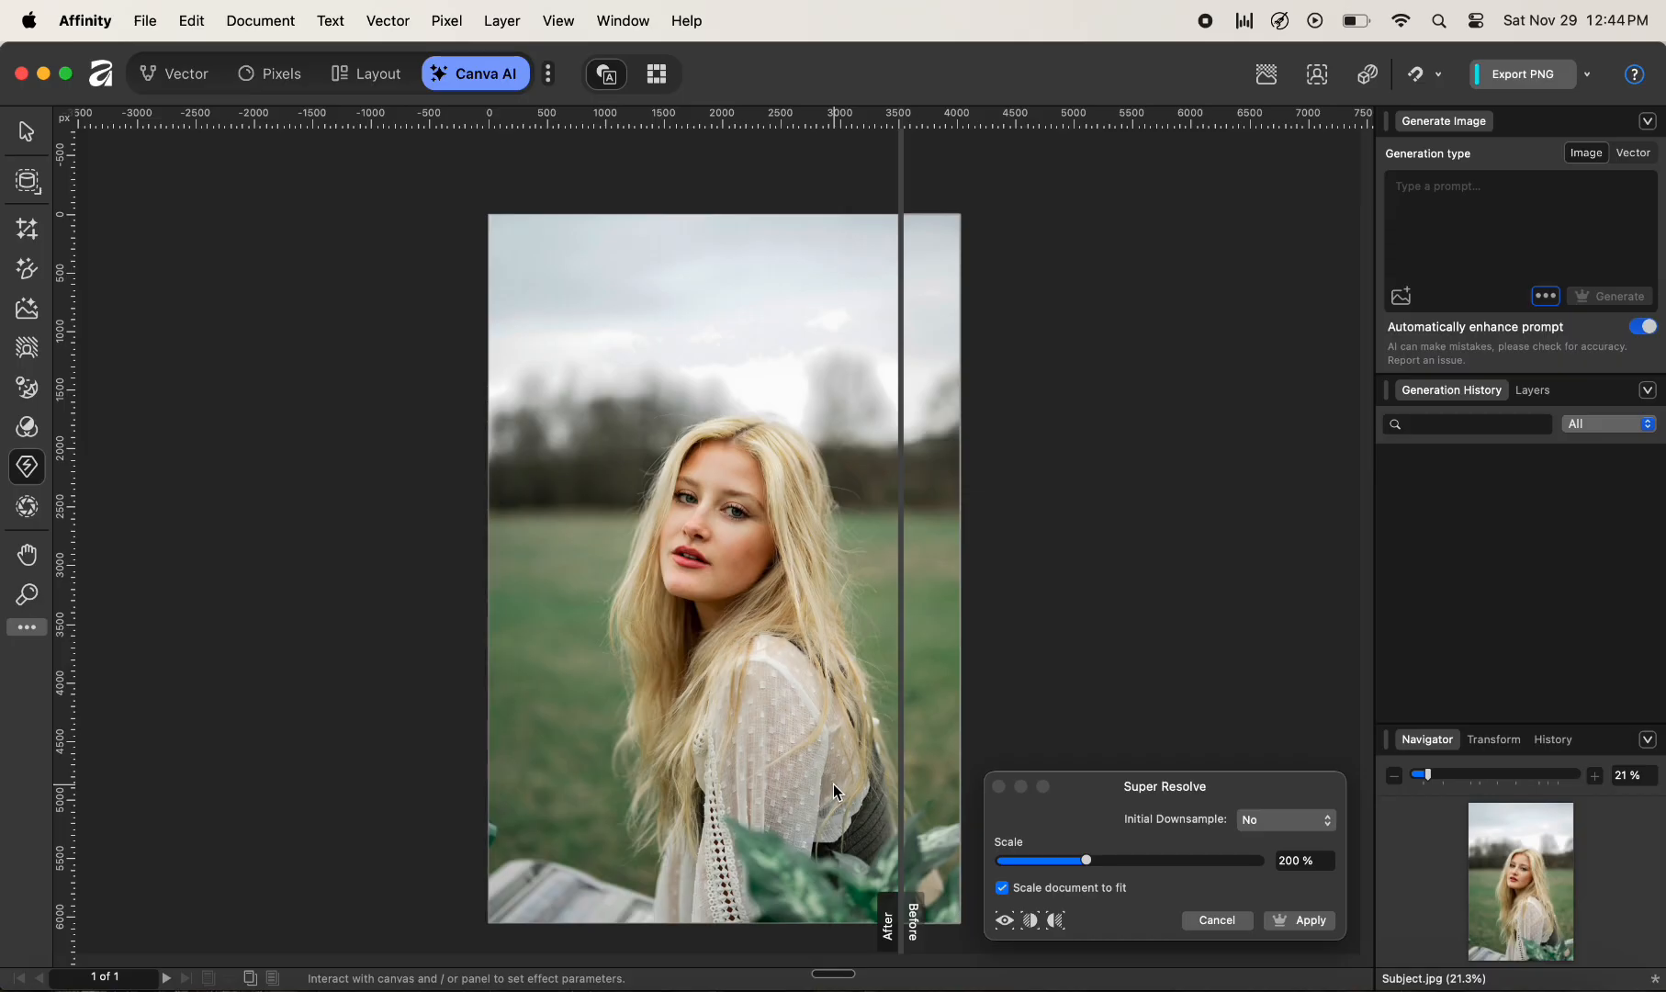
{"action": "mouse_move", "coordinate": [832, 784]}
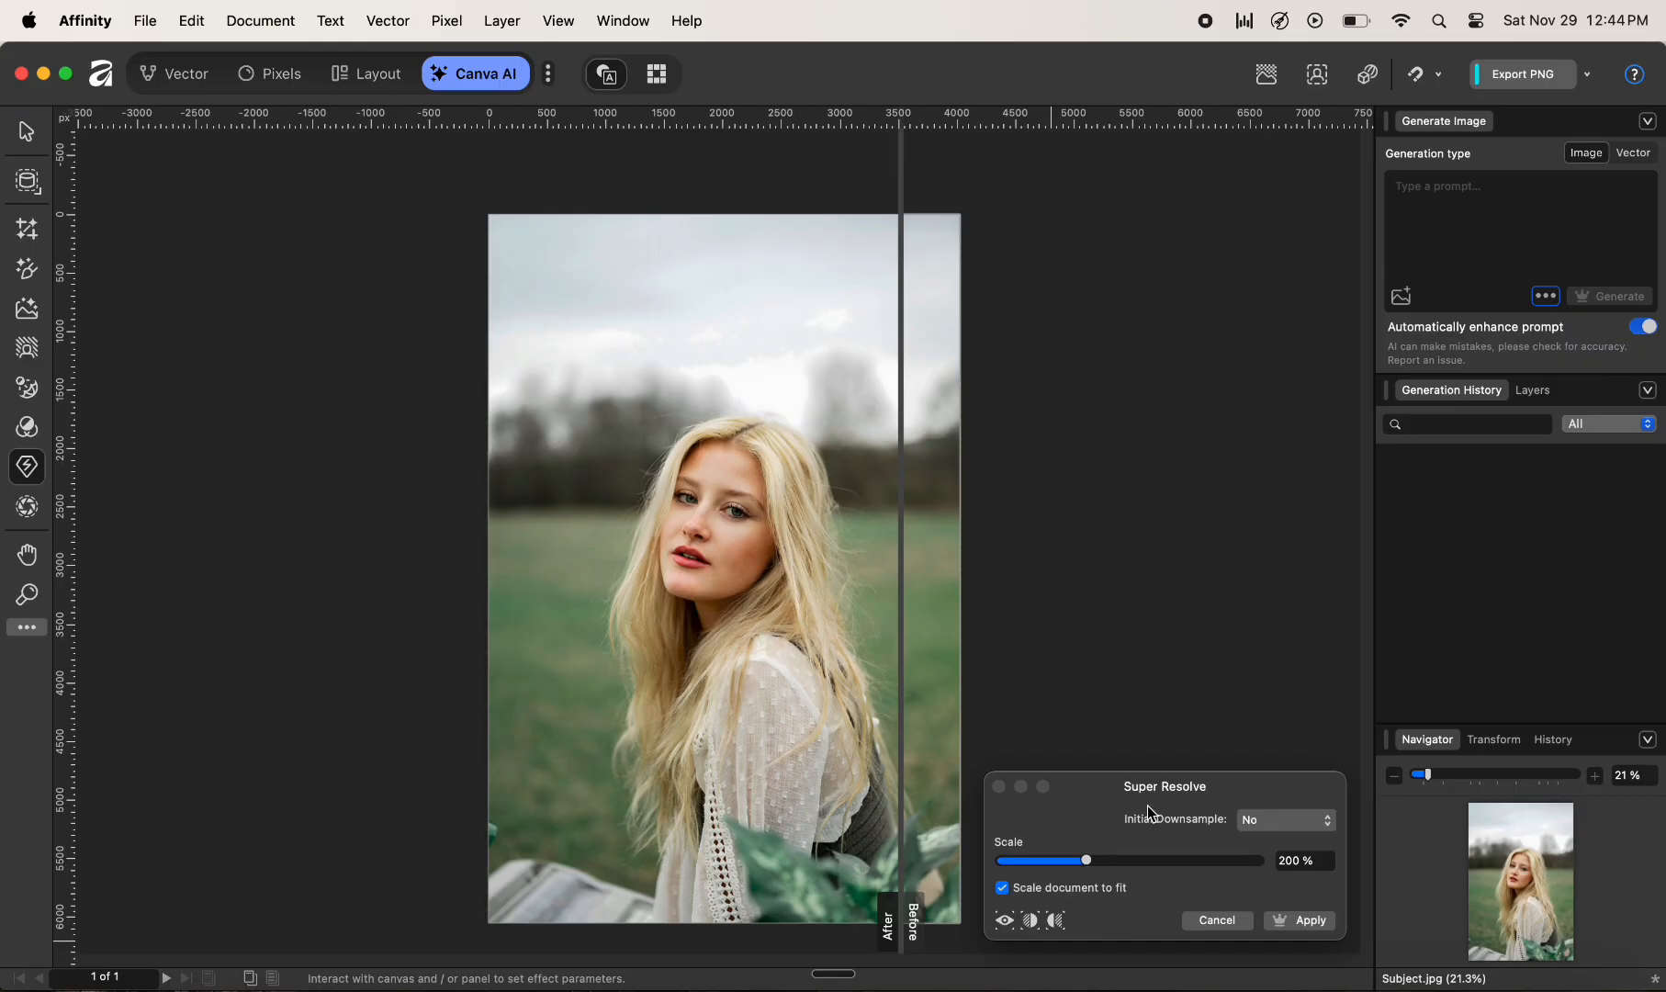
{"action": "mouse_move", "coordinate": [1196, 814]}
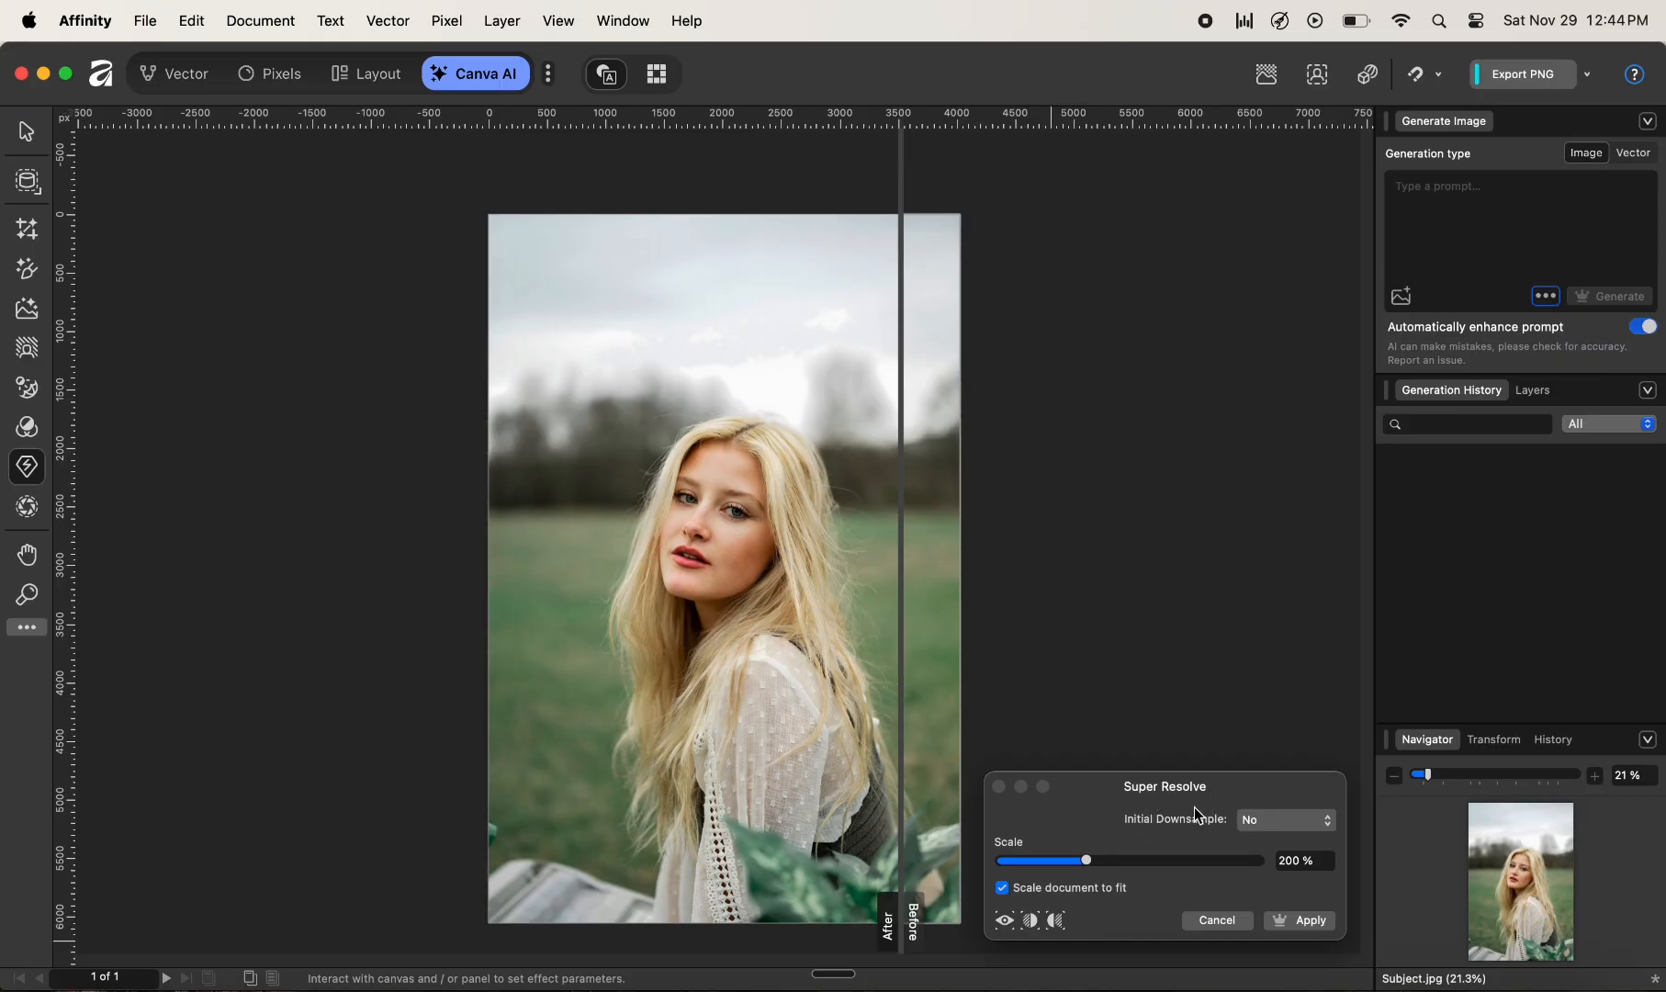
{"action": "mouse_move", "coordinate": [1122, 895]}
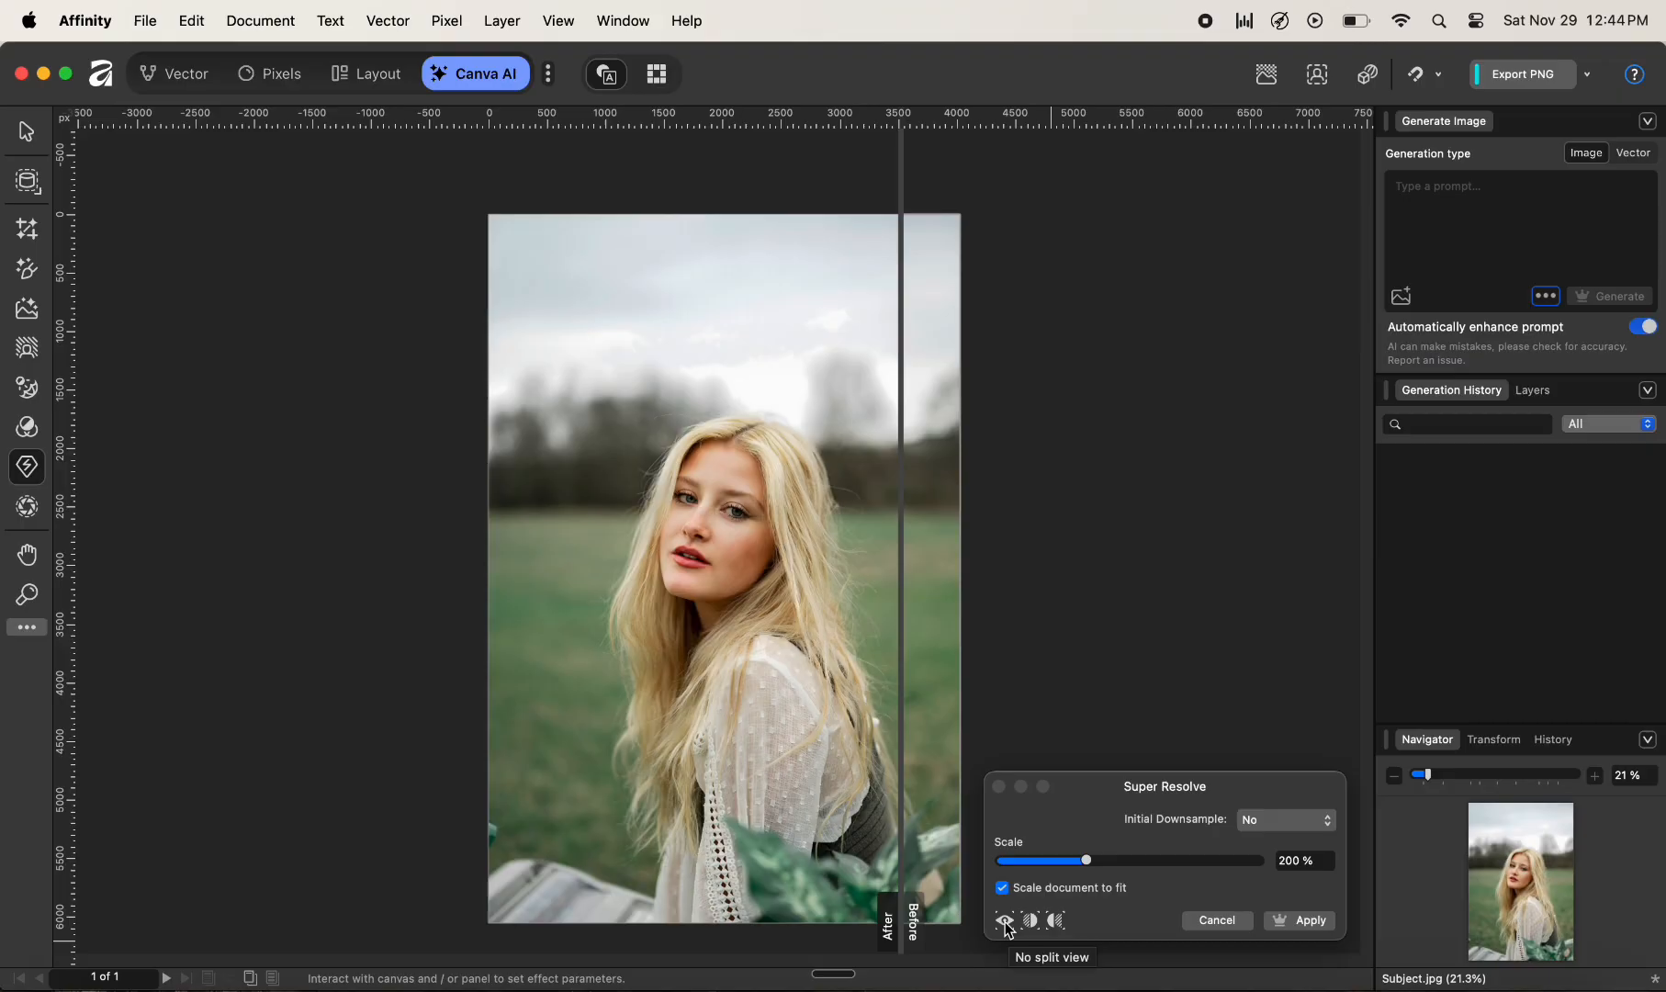
- Toggle from no split to split view and place the Before/After divider through the face
{"action": "left_click", "coordinate": [1002, 922]}
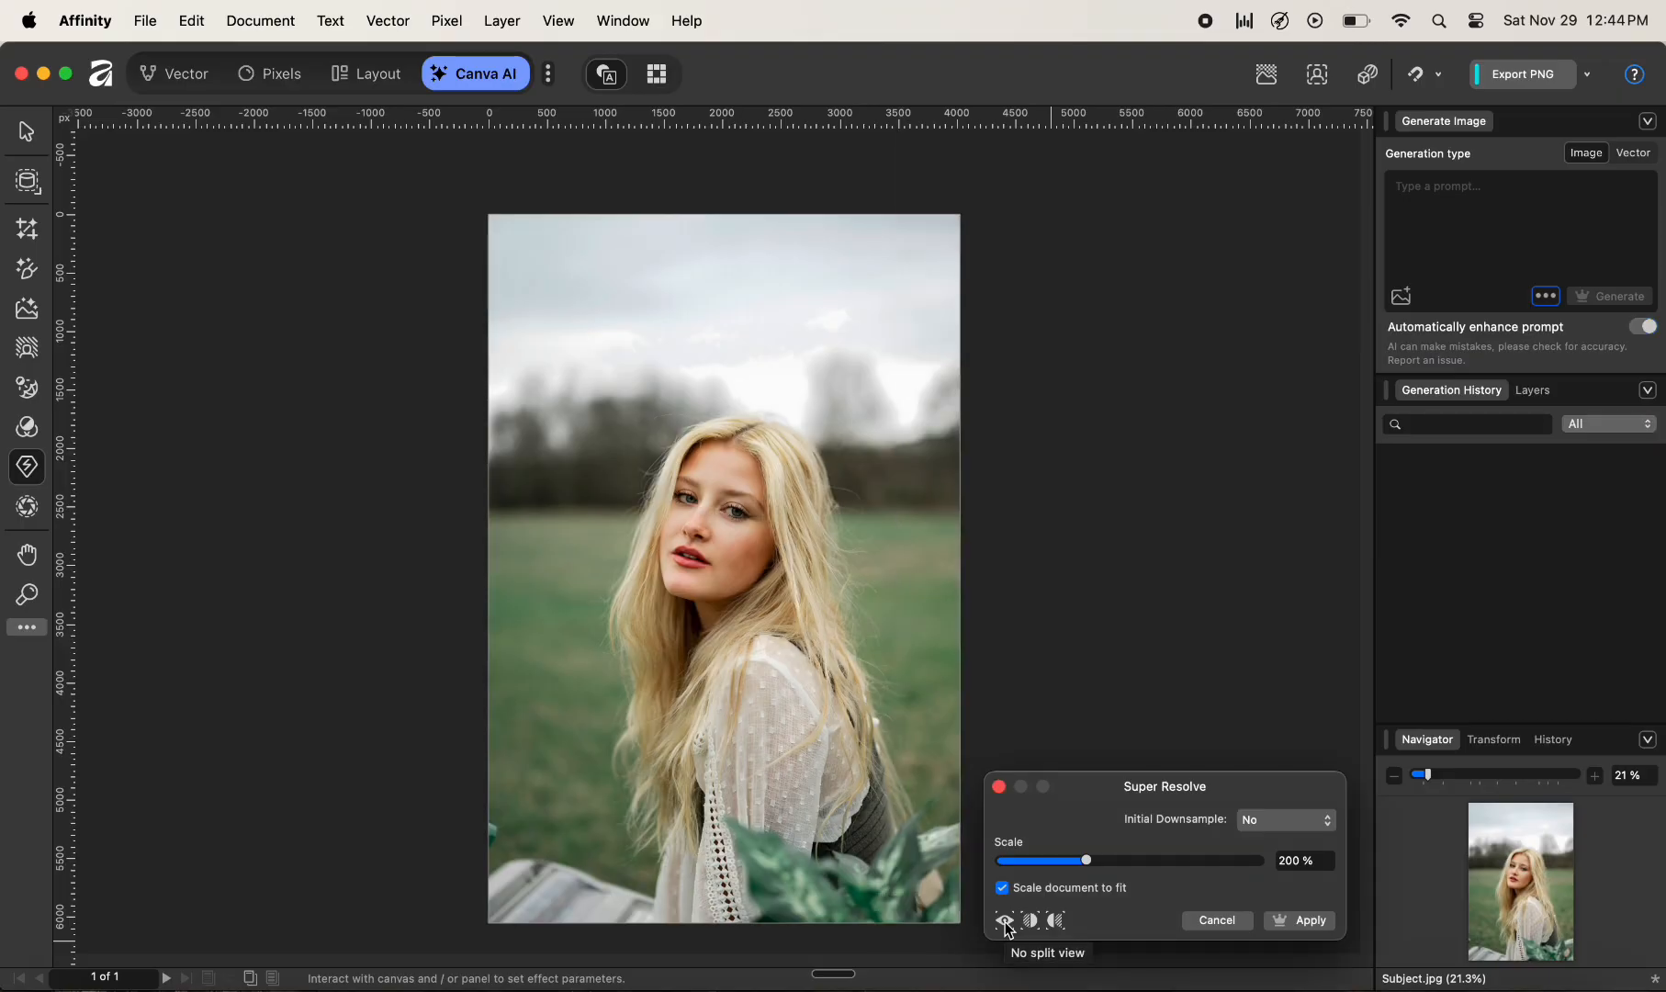
{"action": "mouse_move", "coordinate": [1000, 922]}
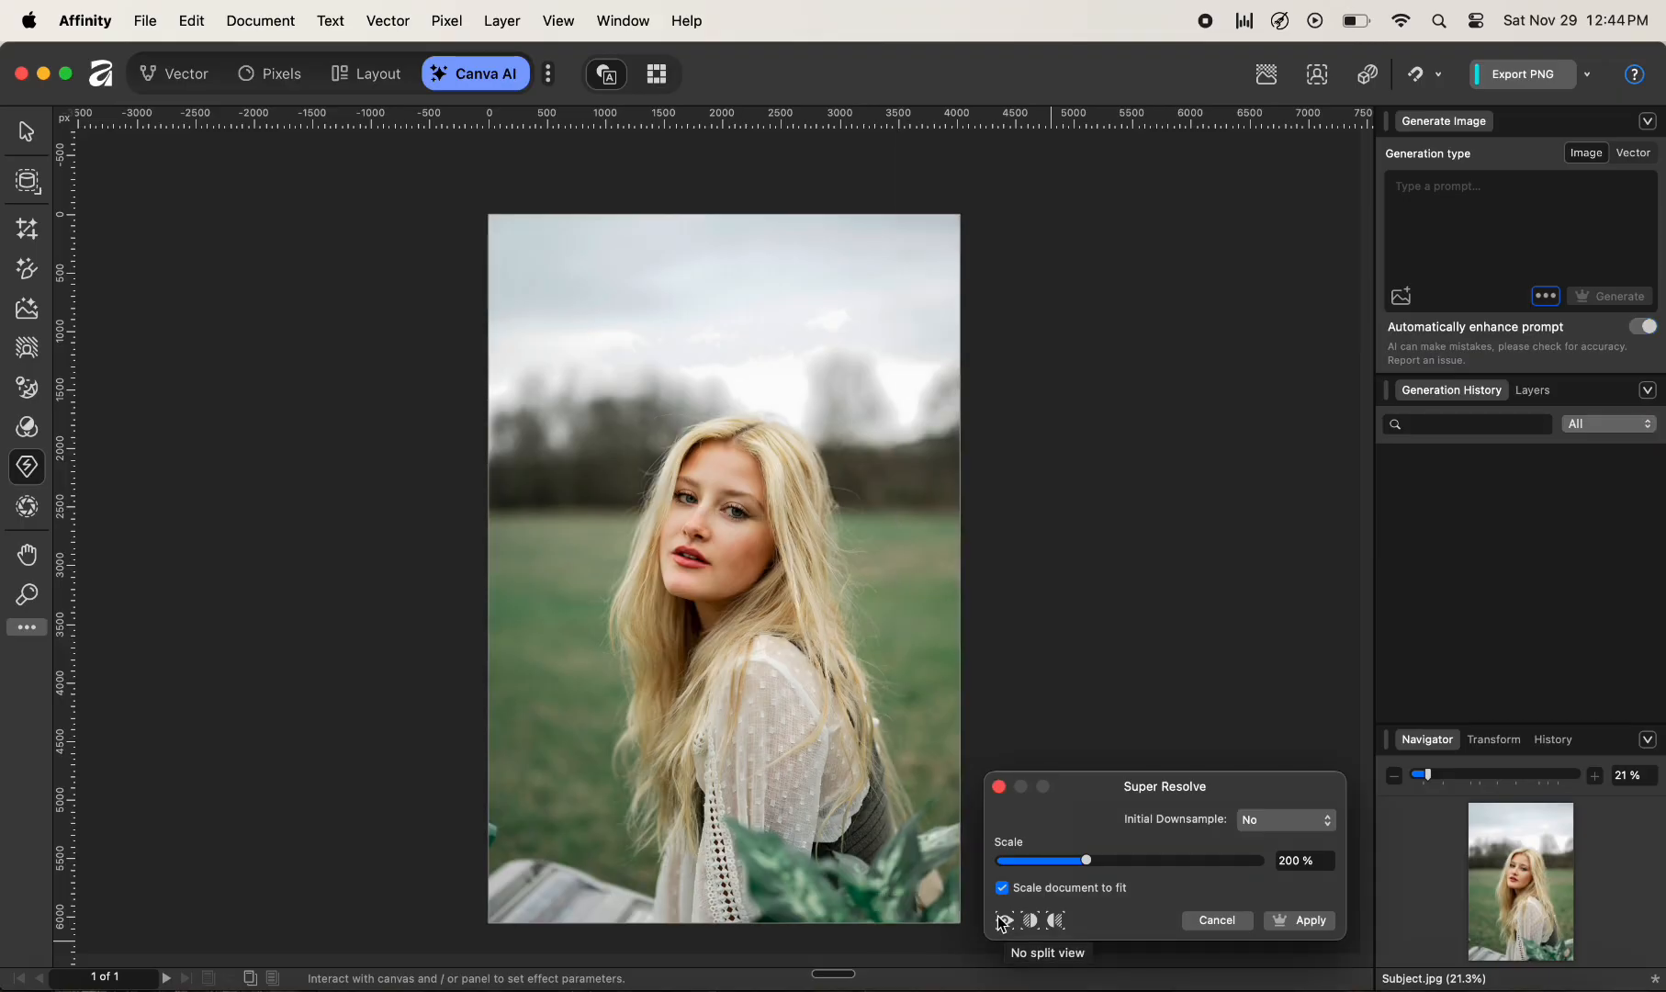
{"action": "mouse_move", "coordinate": [1030, 921]}
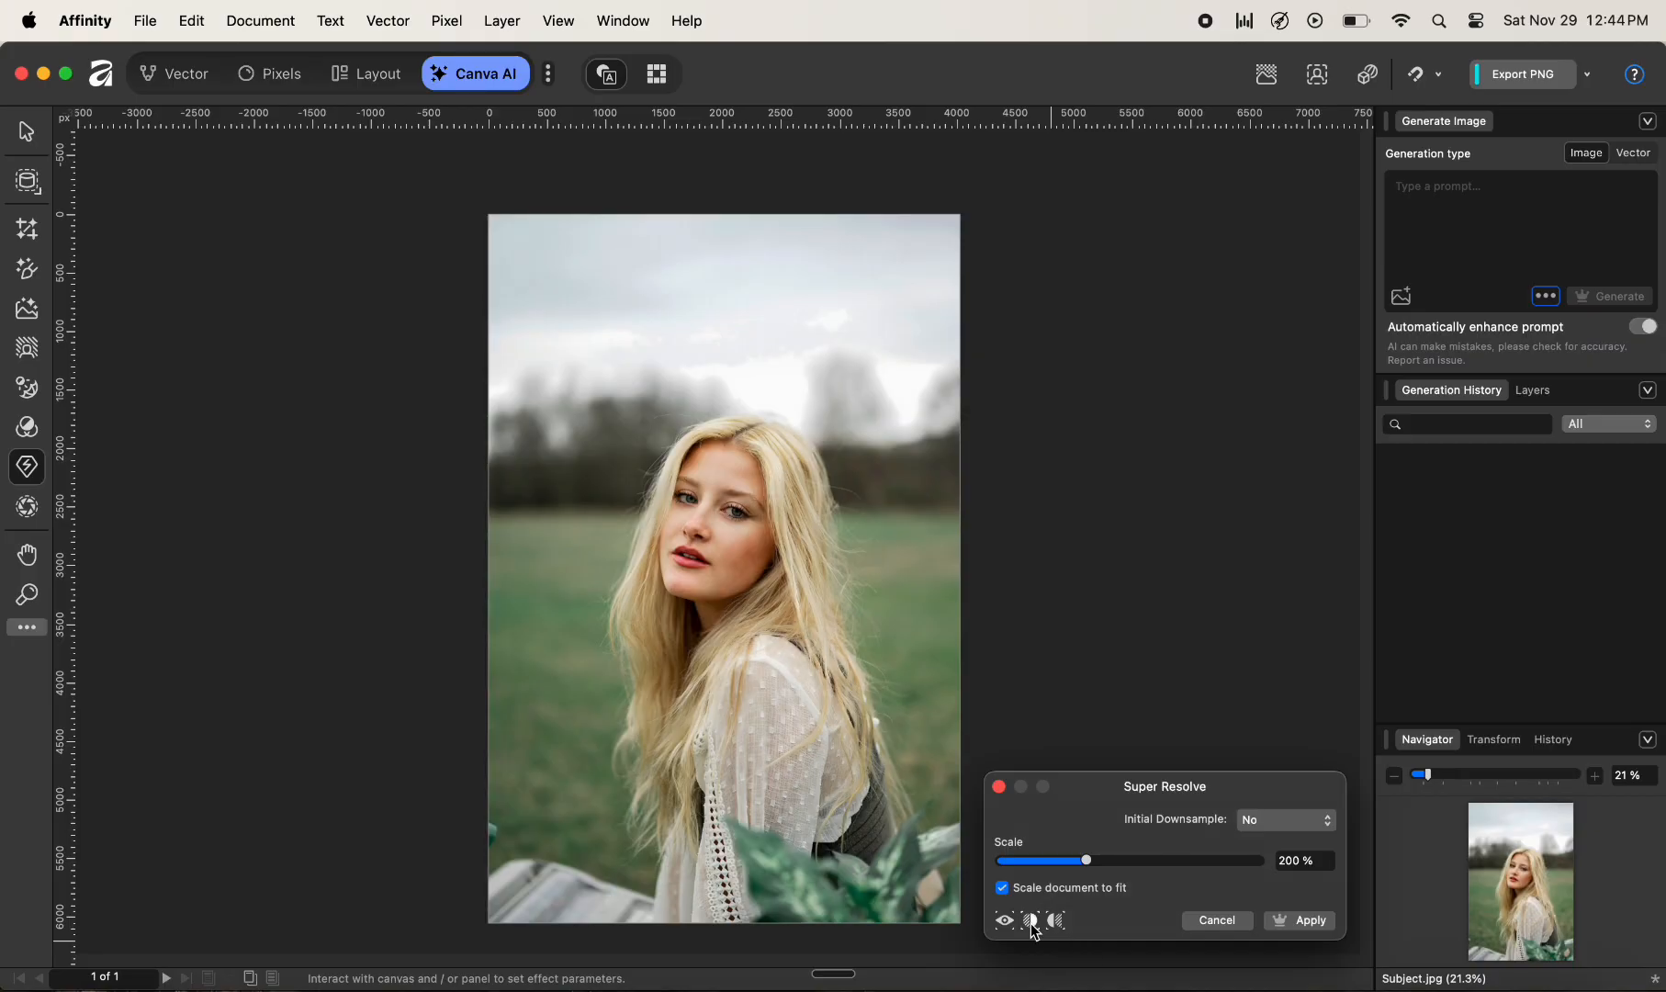
{"action": "left_click", "coordinate": [1028, 921]}
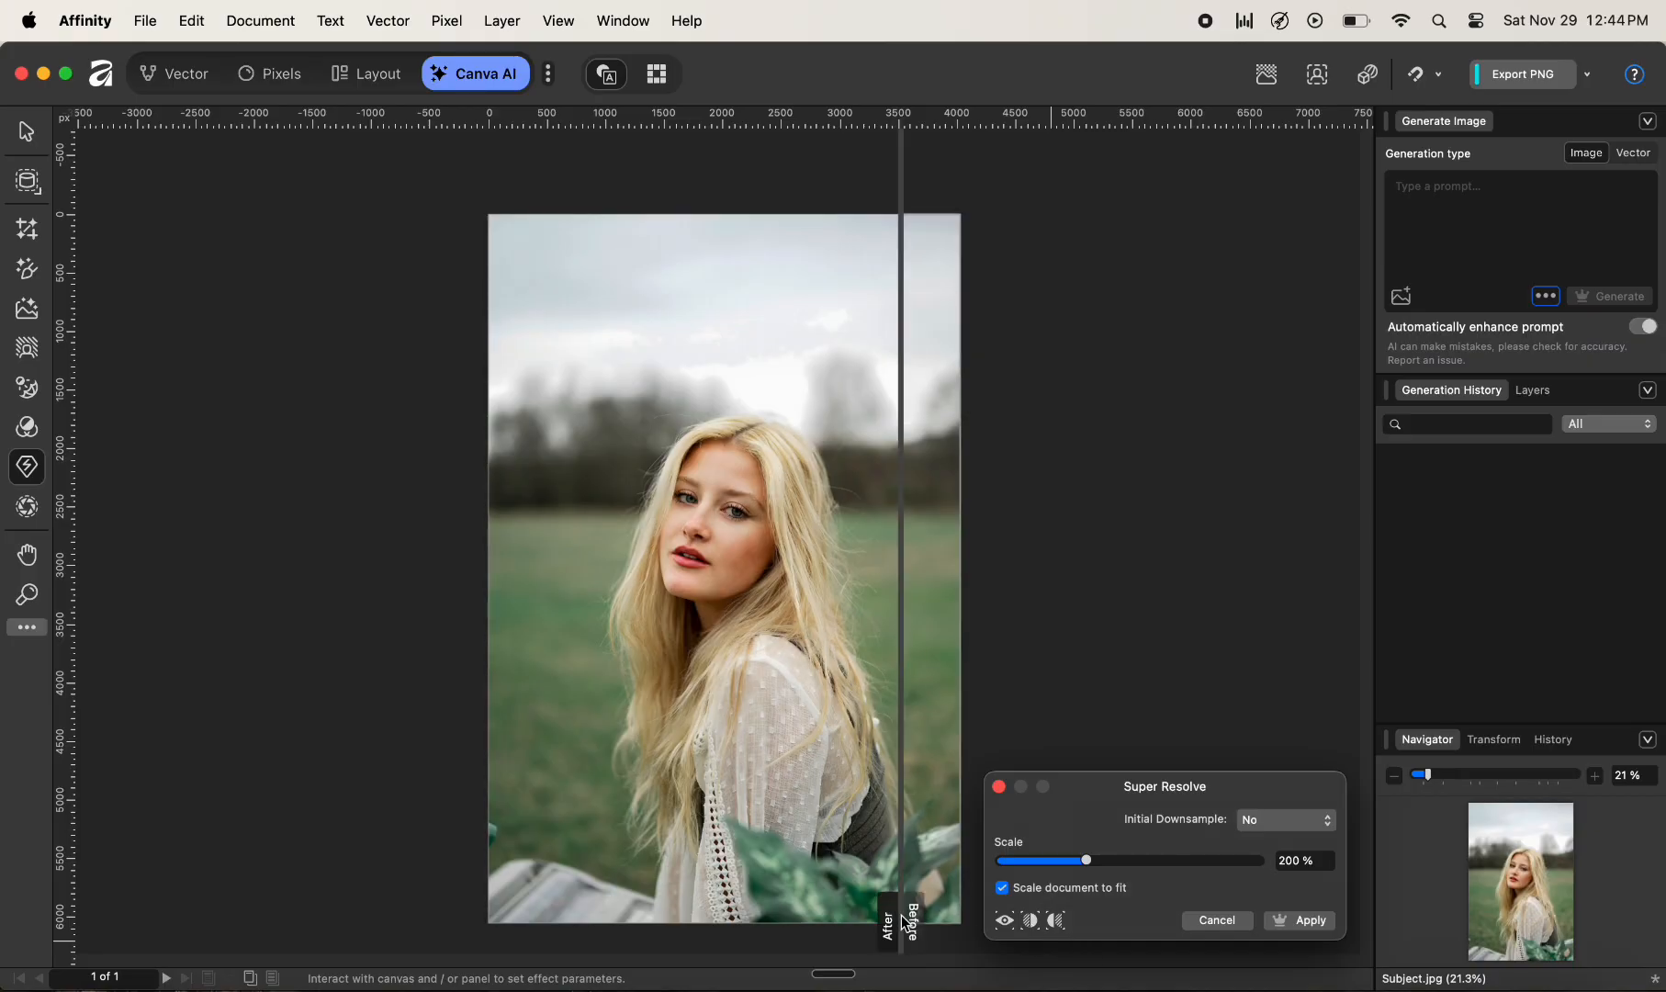
{"action": "left_click", "coordinate": [1641, 326]}
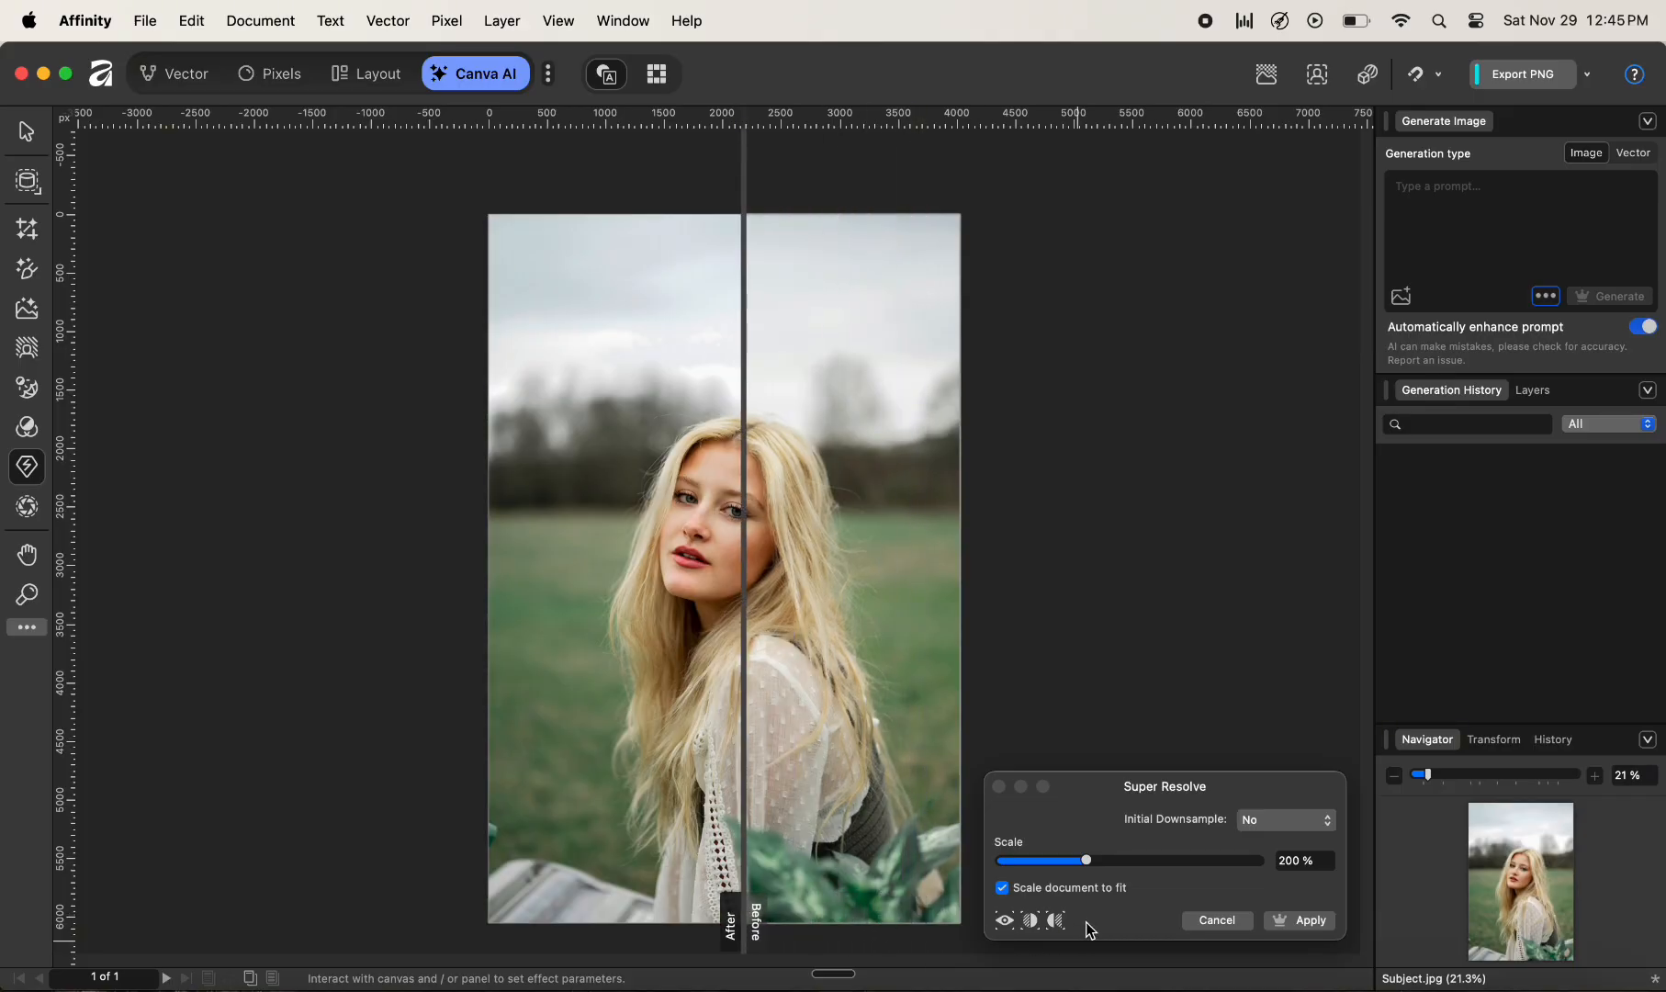
{"action": "mouse_move", "coordinate": [1056, 919]}
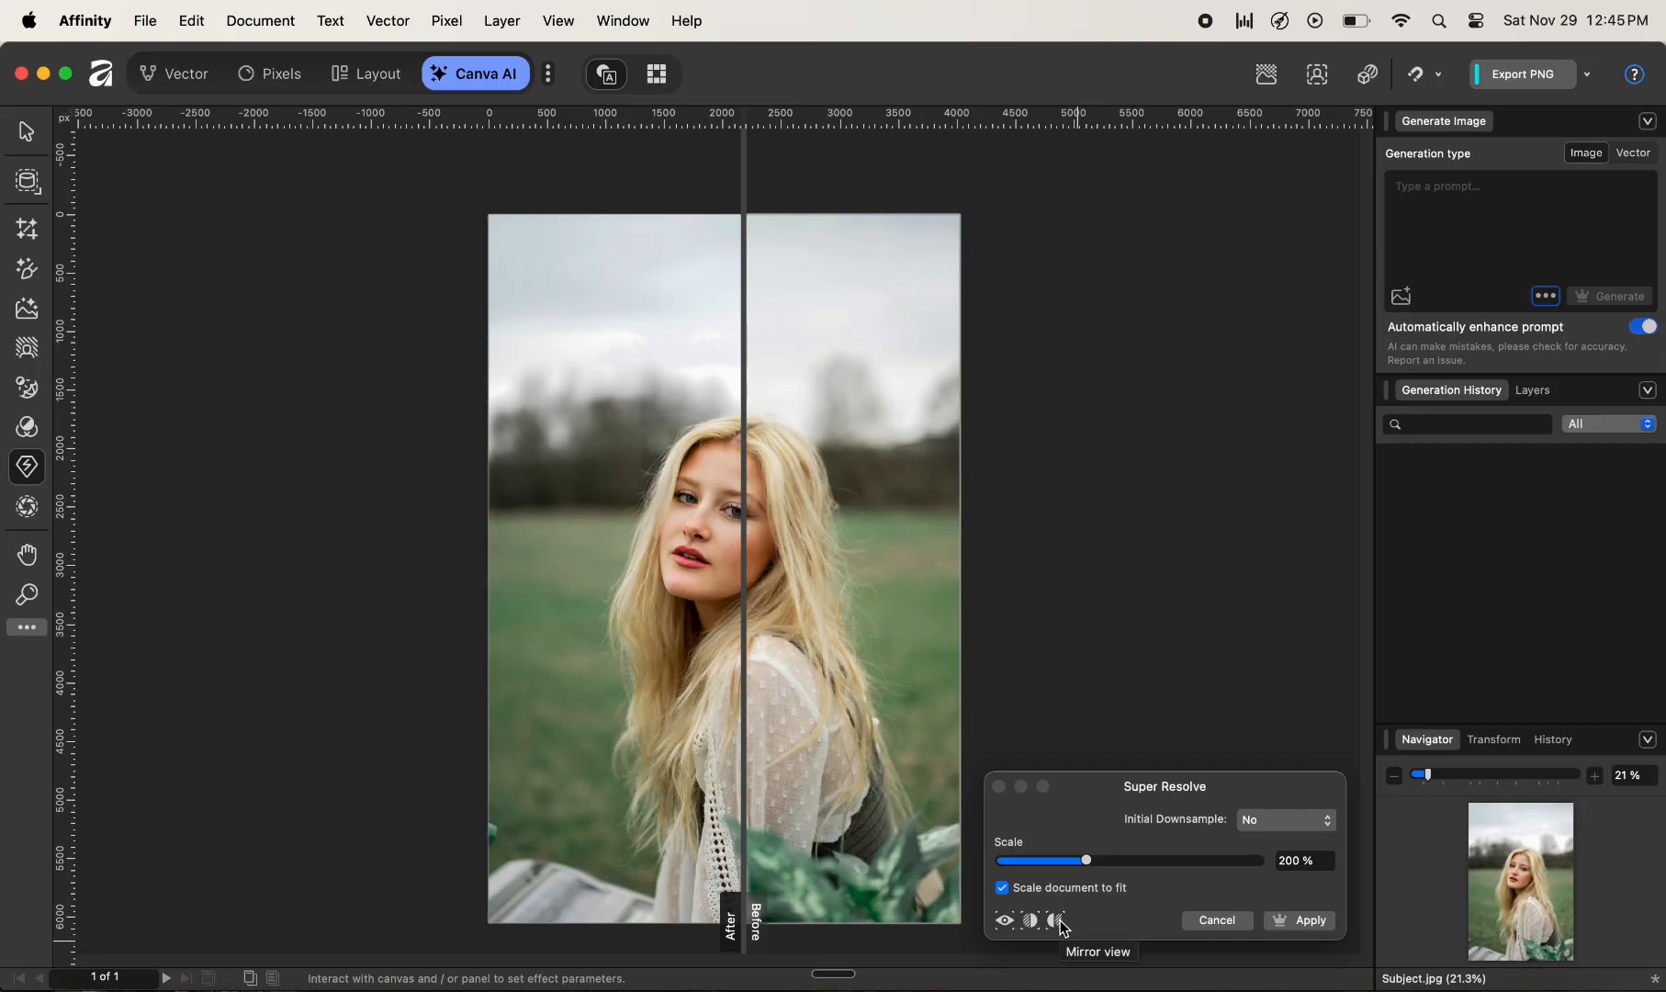
{"action": "left_click", "coordinate": [1057, 919]}
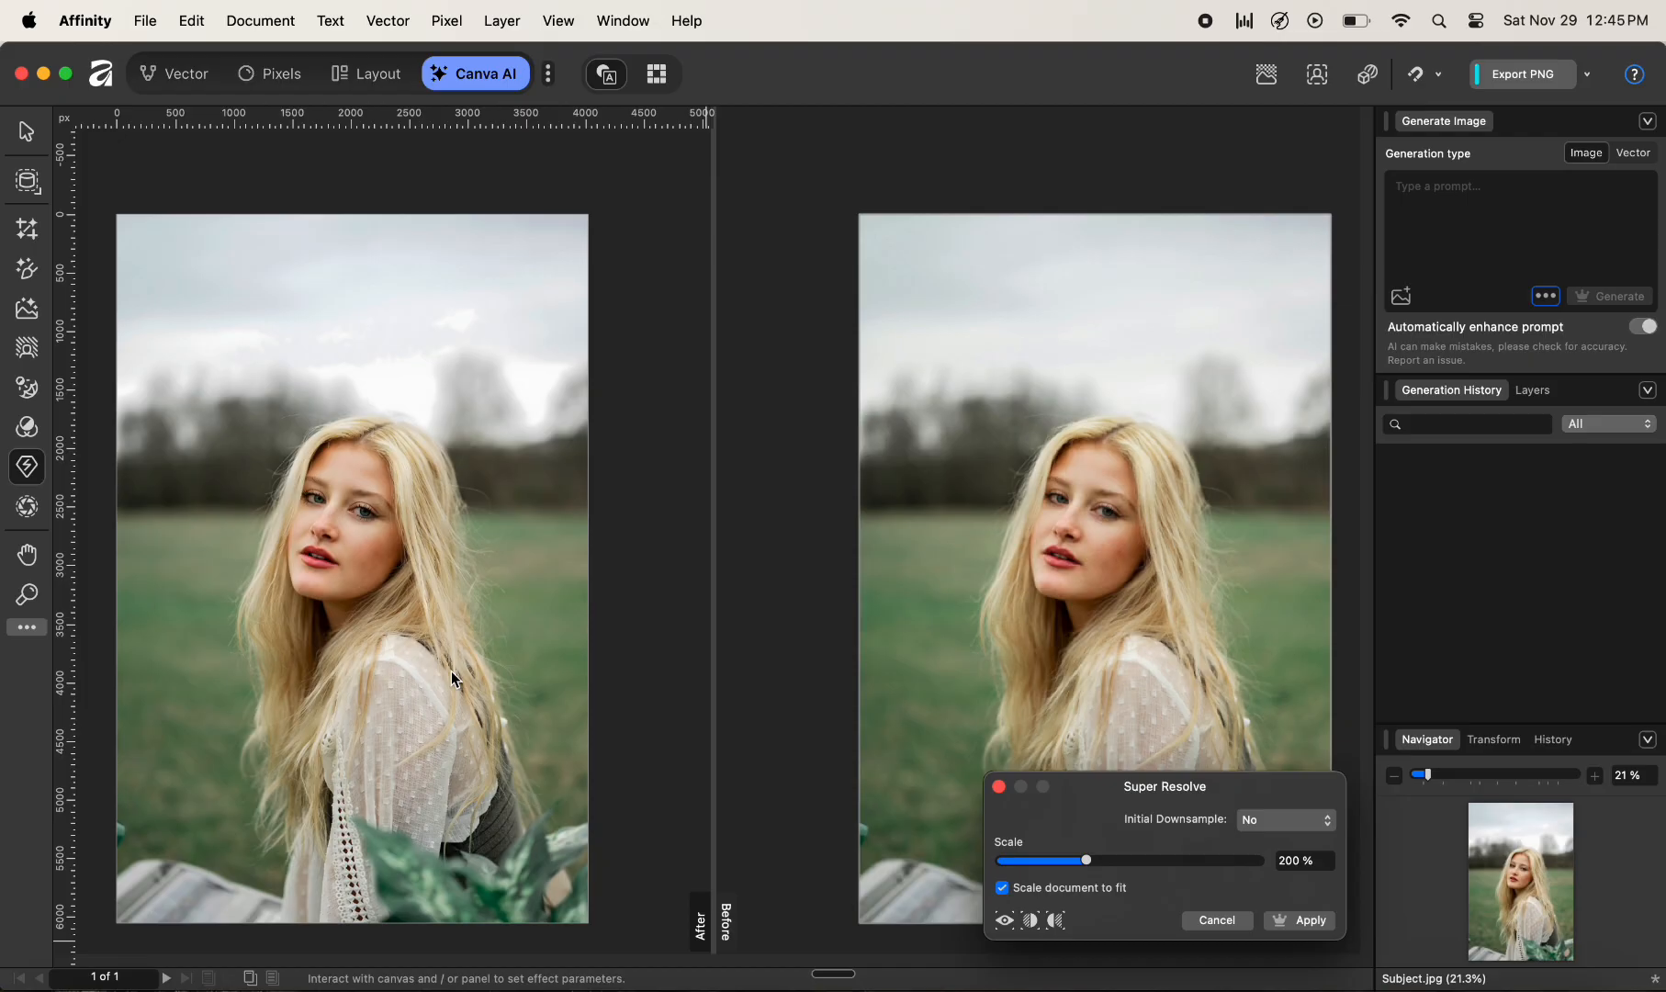
{"action": "mouse_move", "coordinate": [503, 658]}
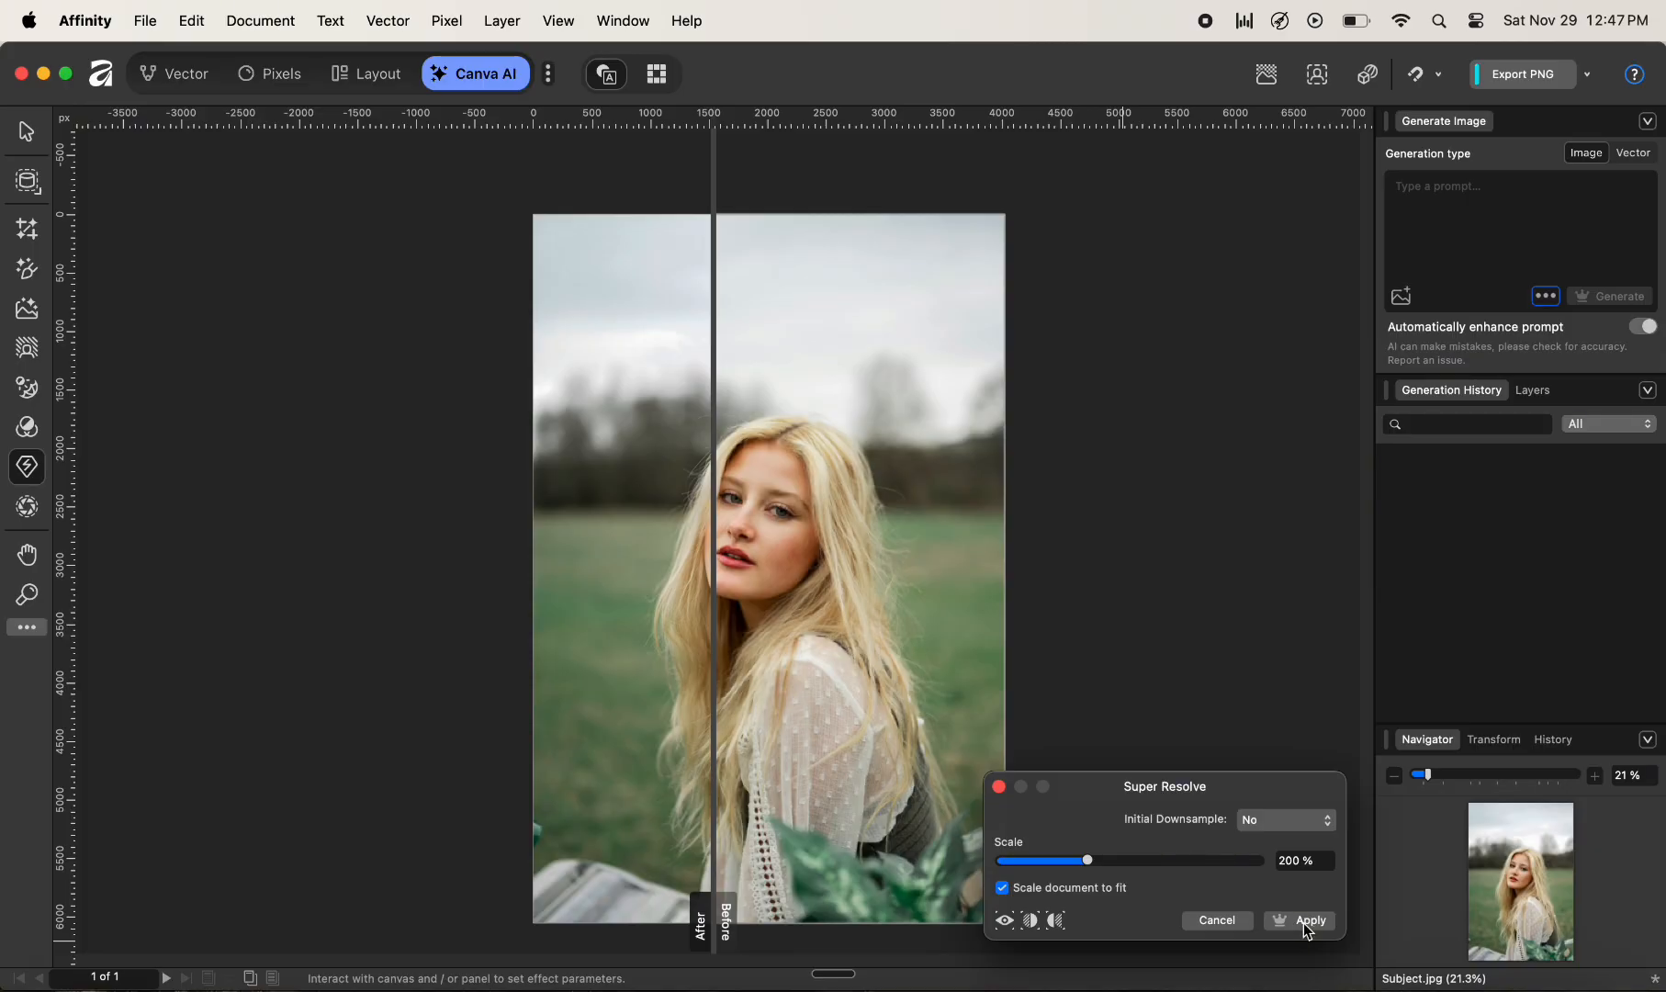
- Apply the 200% Super Resolve upscale and switch back to the Pixels persona
{"action": "left_click", "coordinate": [1309, 919]}
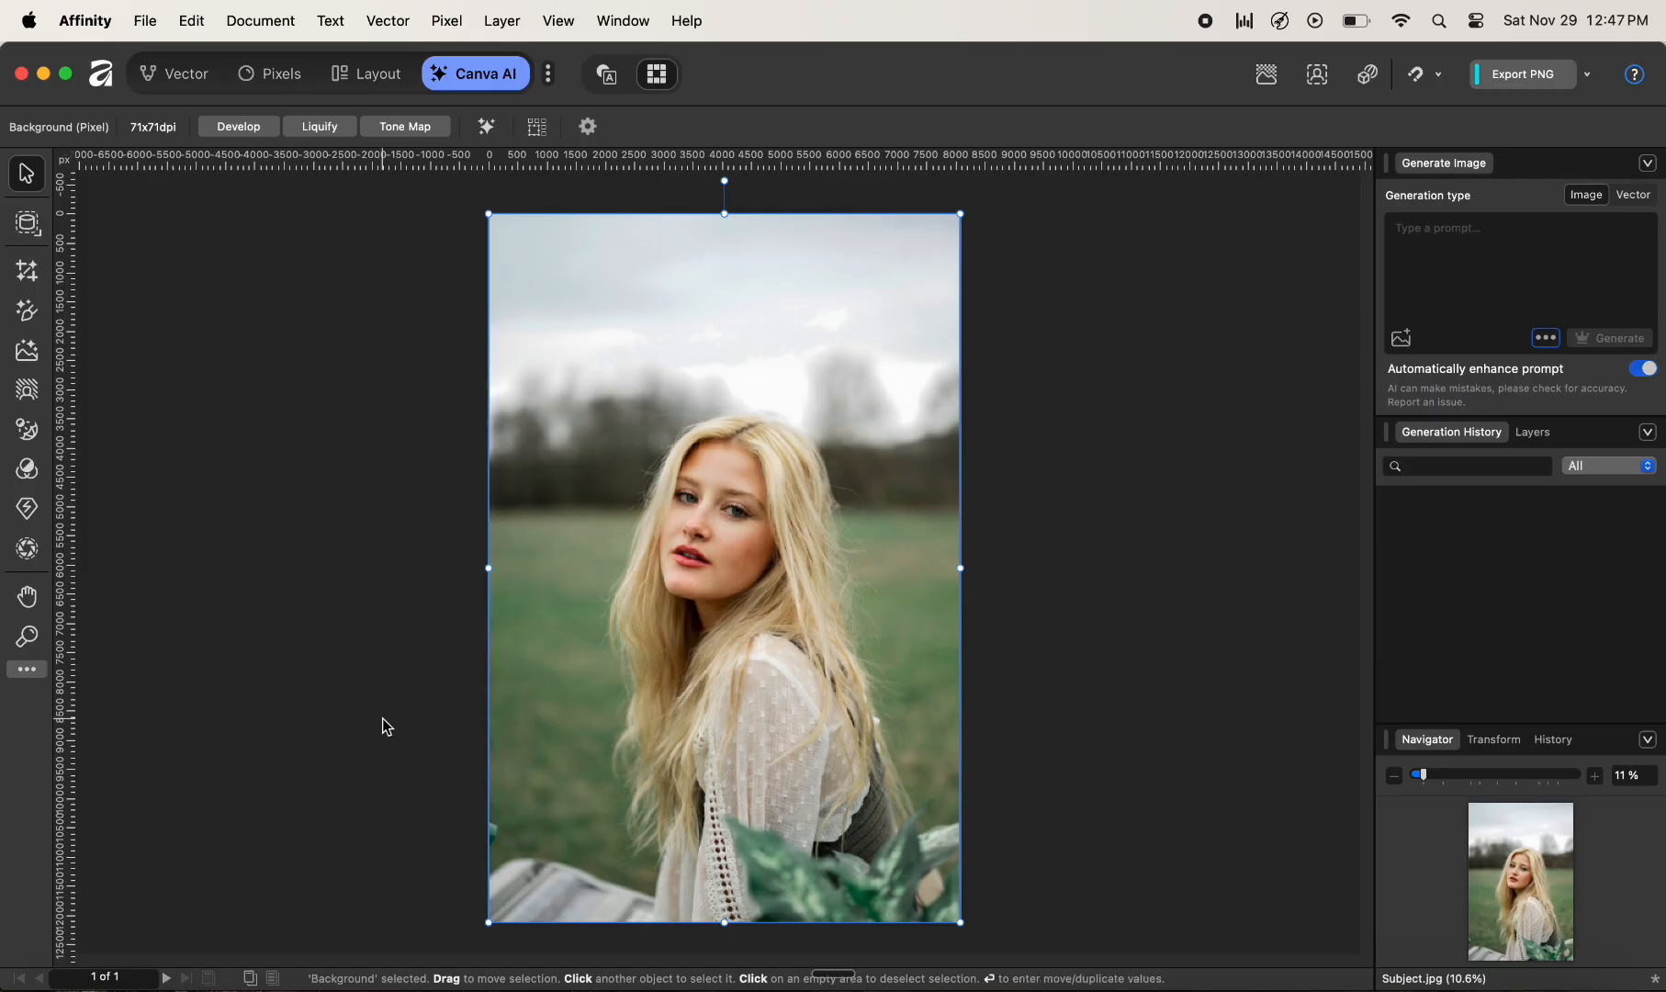
{"action": "mouse_move", "coordinate": [274, 70]}
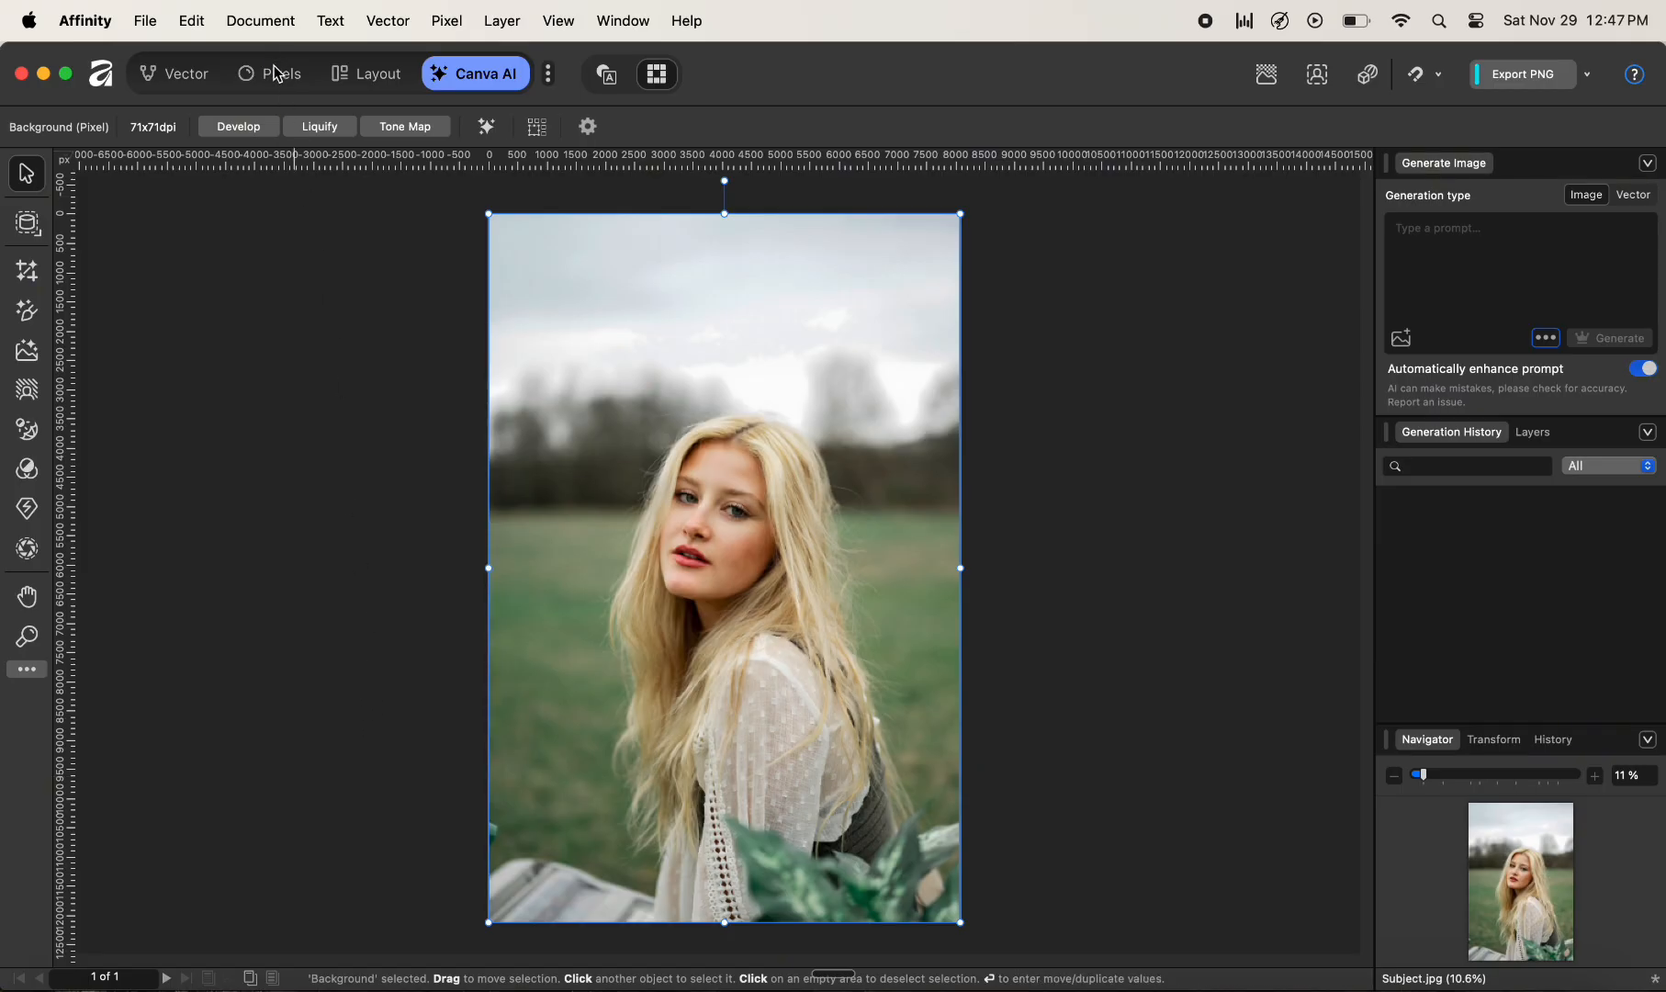
{"action": "left_click", "coordinate": [271, 73]}
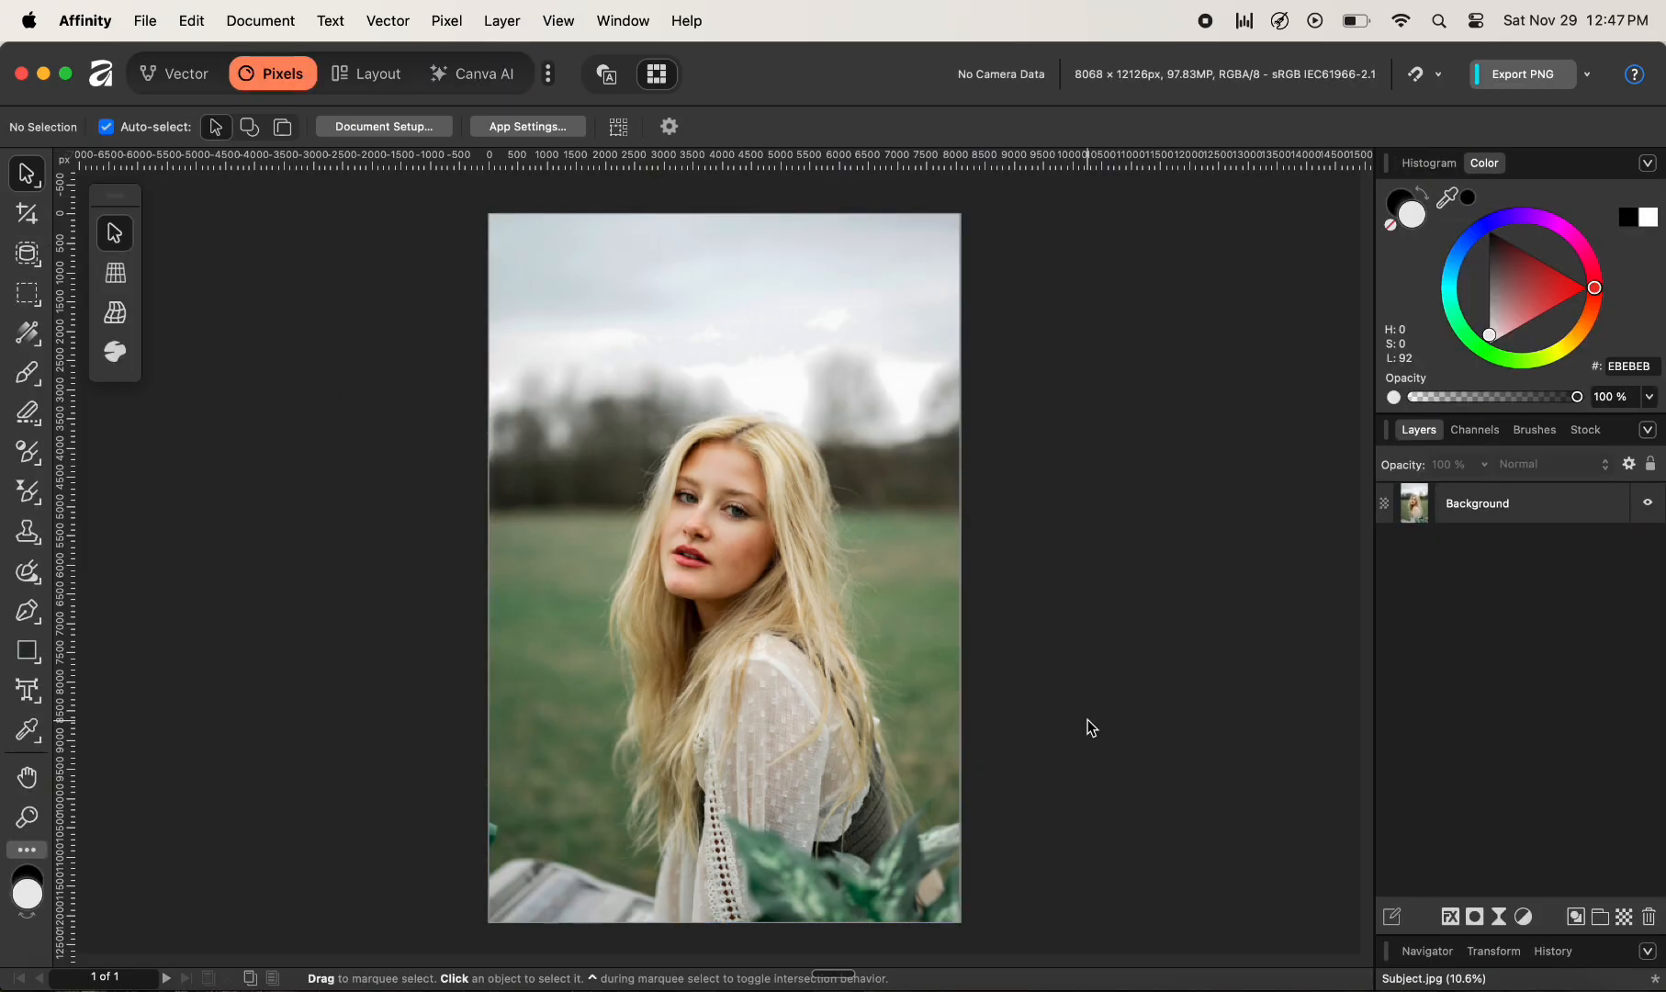